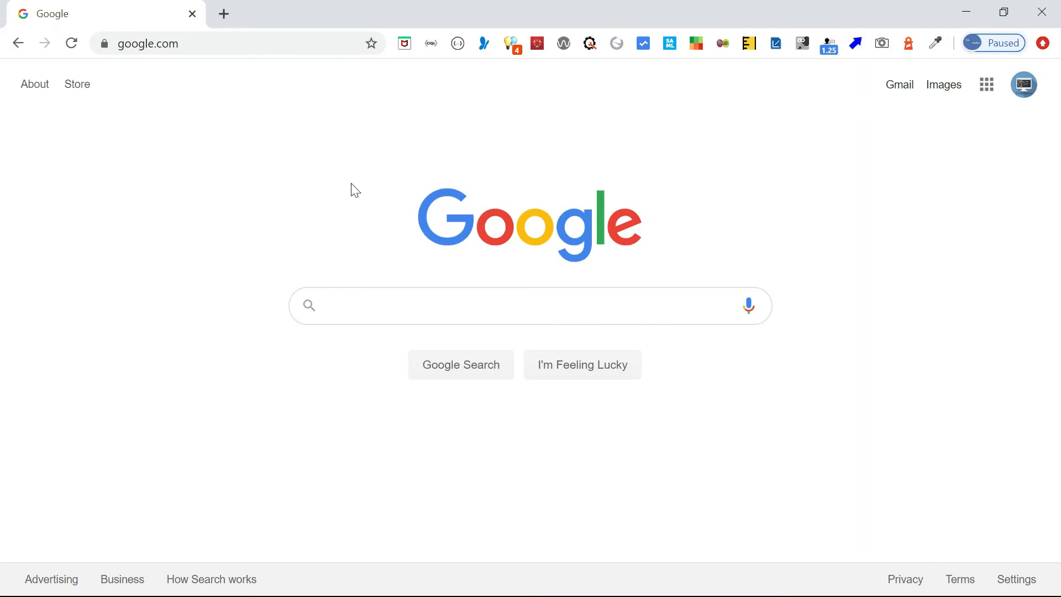
mouse_move(236, 124)
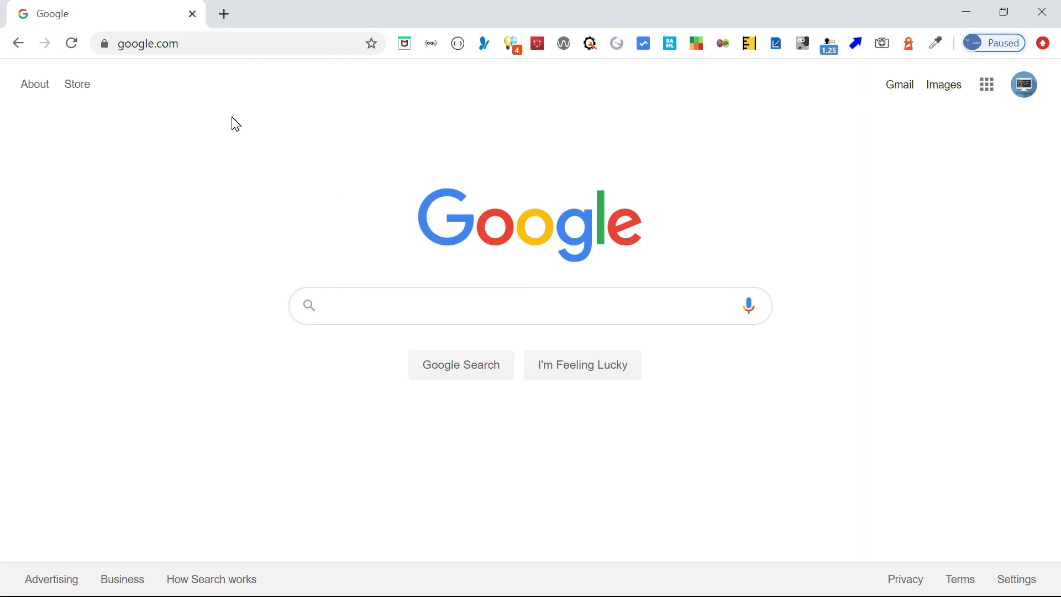
- Bring up the google.com context menu and the Lighthouse extension popup
right_click(237, 123)
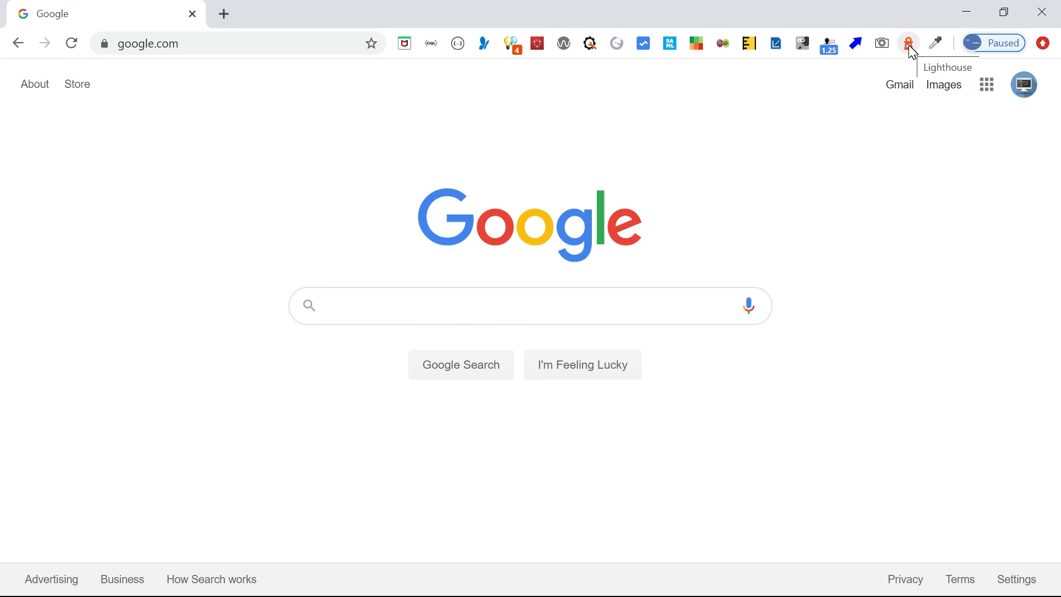
click(908, 43)
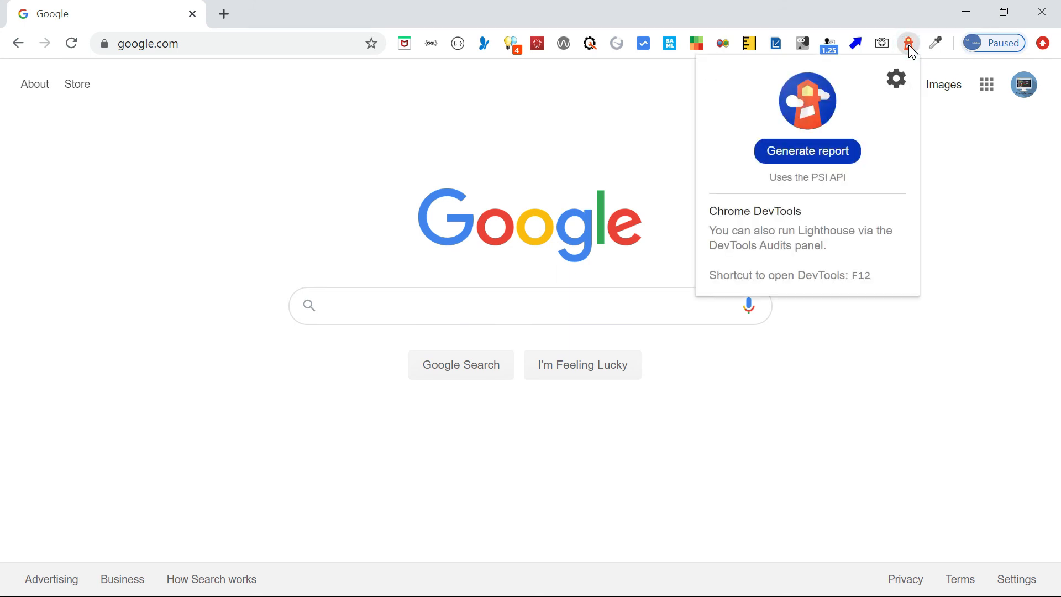
mouse_move(821, 160)
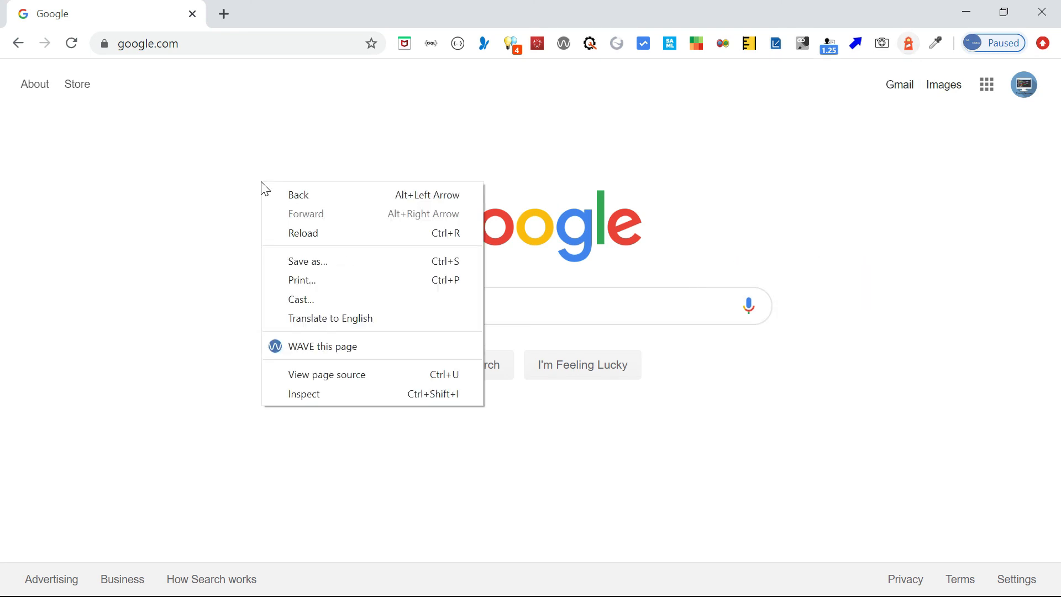
- Inspect google.com, go to the Audits panel and choose Desktop as the device
click(304, 394)
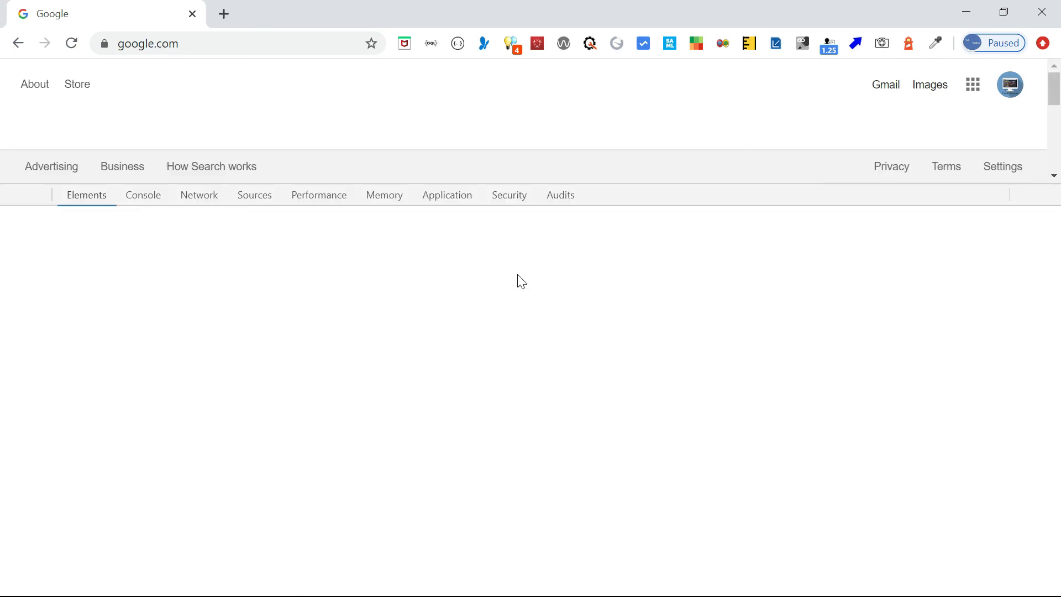
click(560, 194)
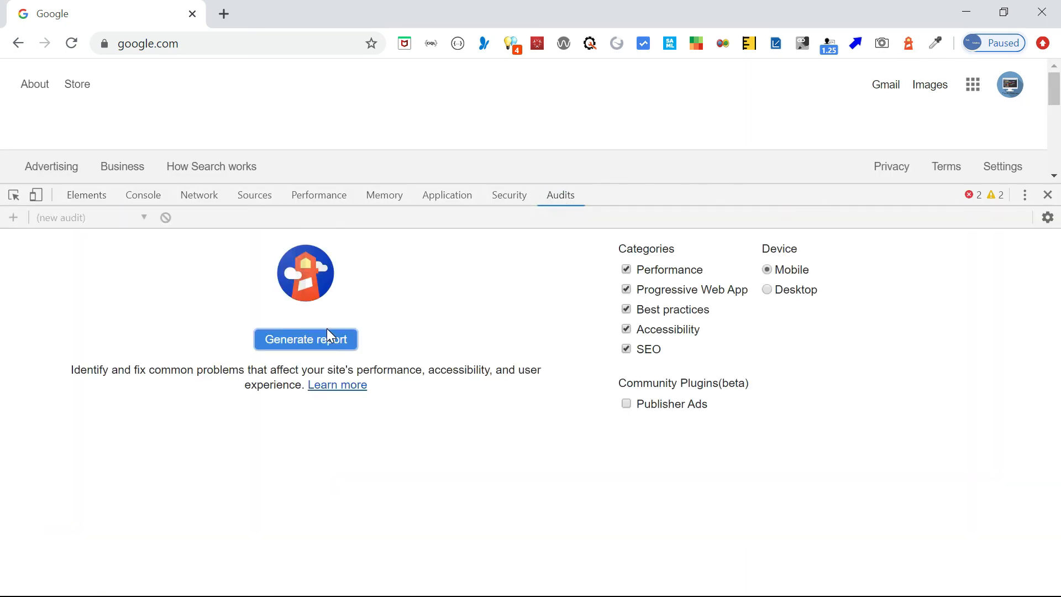
mouse_move(665, 371)
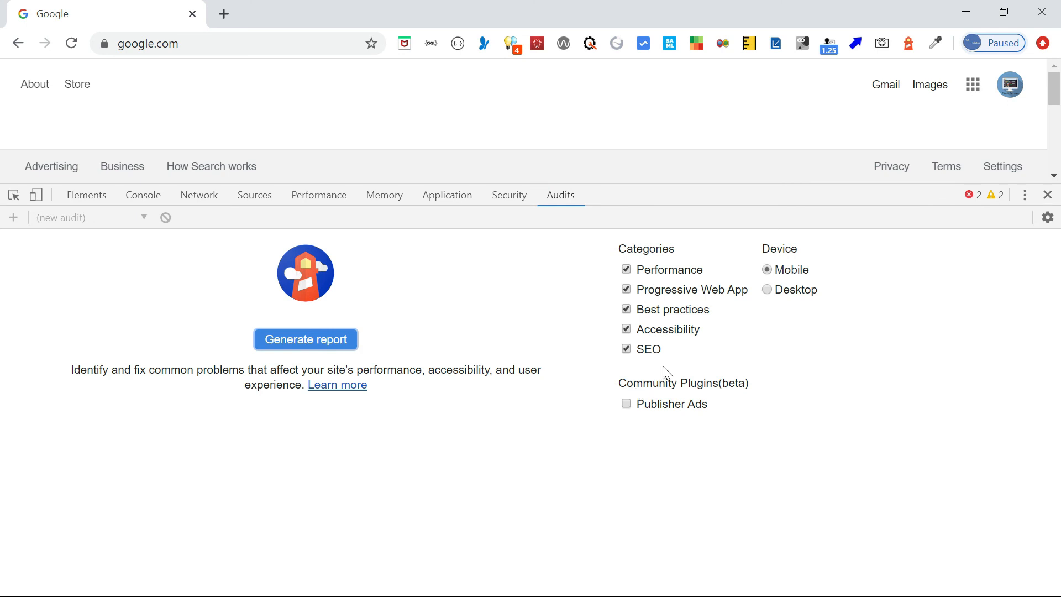
mouse_move(668, 329)
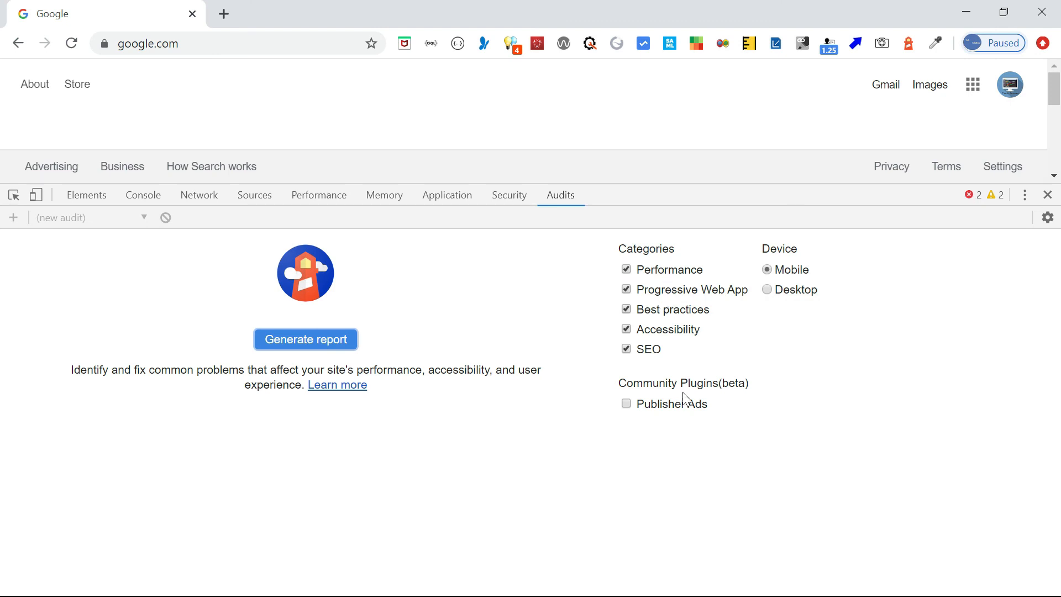
mouse_move(774, 261)
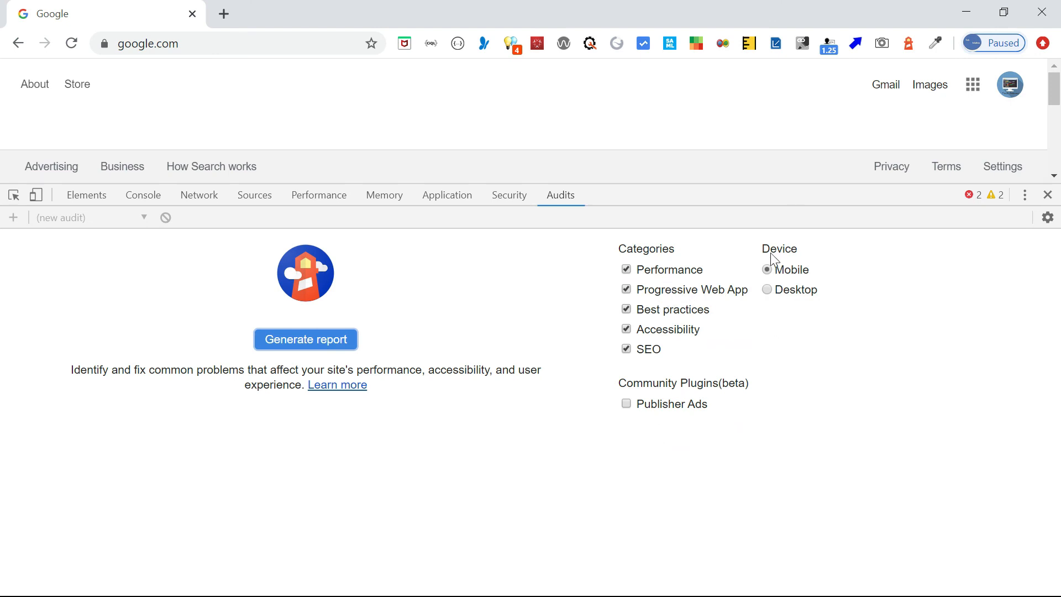
click(767, 289)
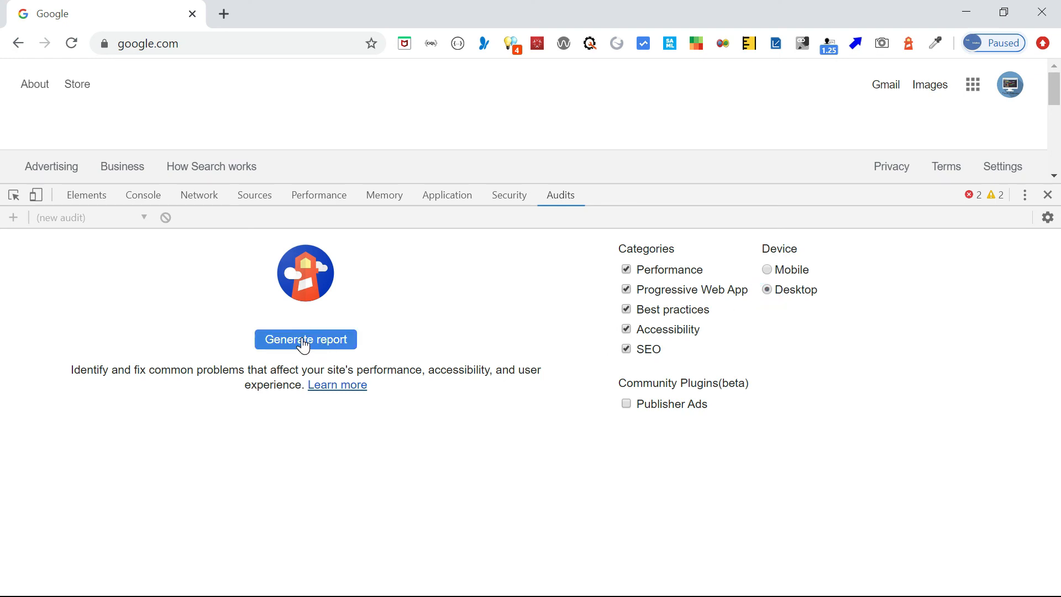
- Generate the desktop Lighthouse report: Performance 43, Accessibility 89, Best Practices 79, SEO 90
click(305, 339)
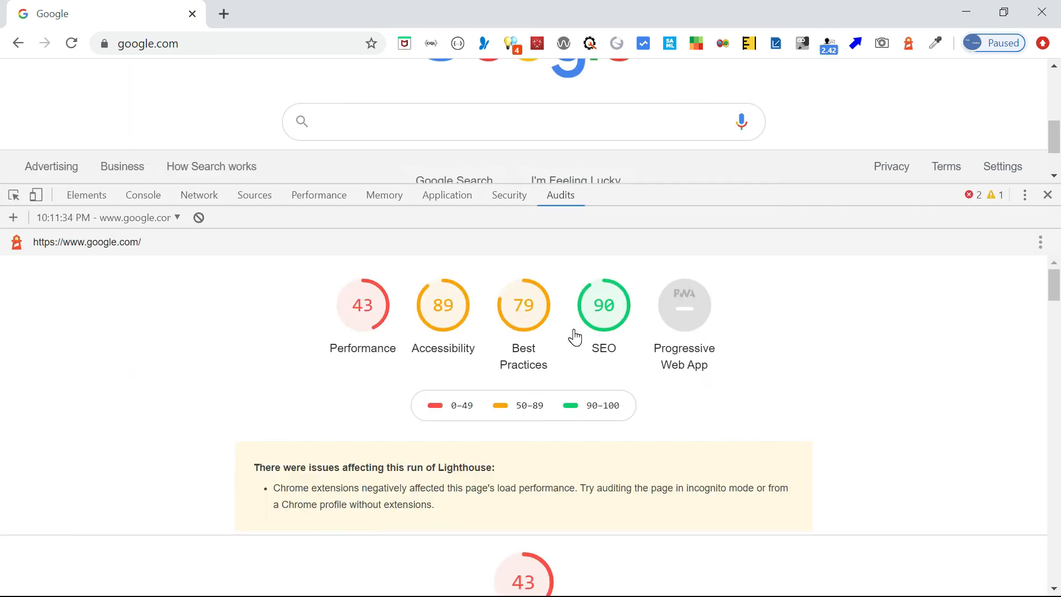
mouse_move(212, 221)
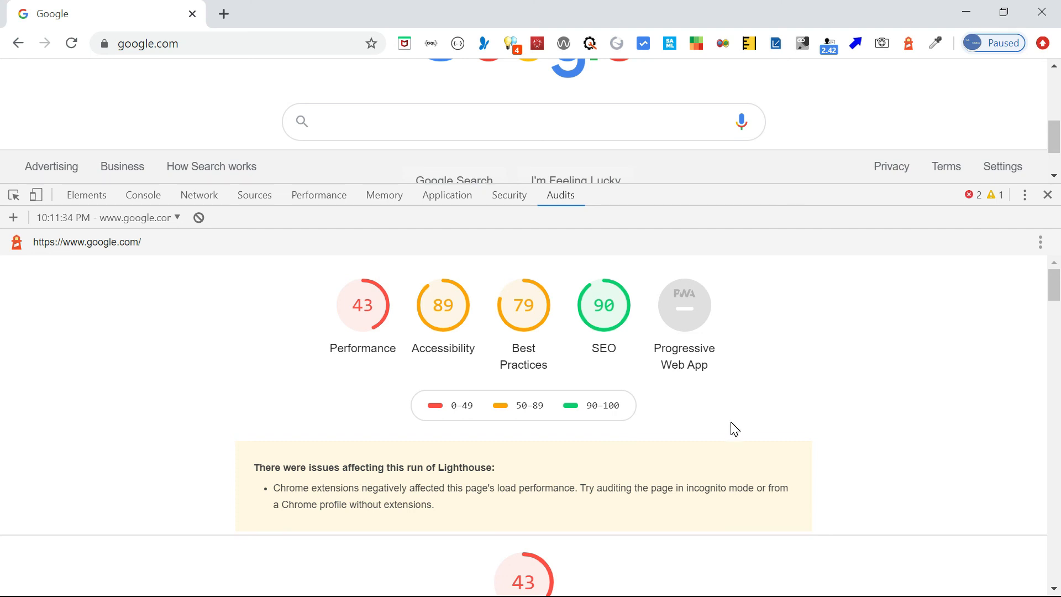
mouse_move(447, 338)
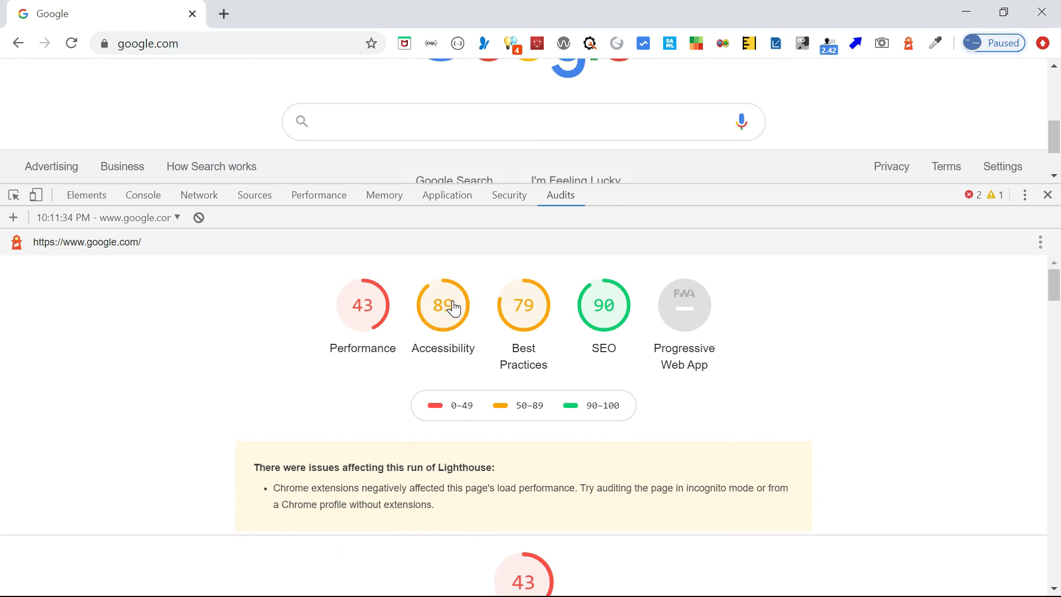
mouse_move(614, 282)
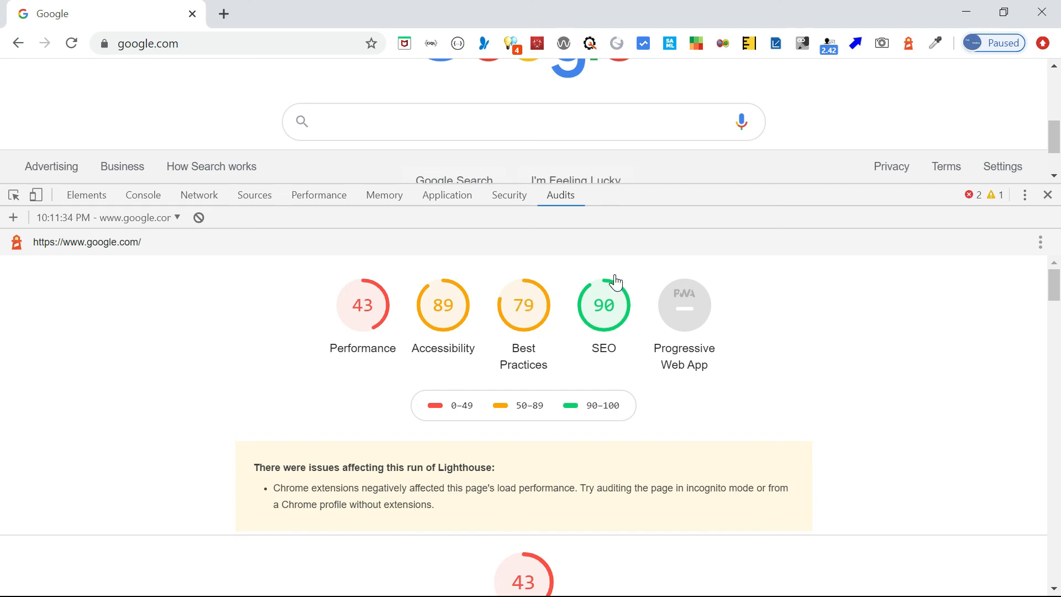
mouse_move(615, 297)
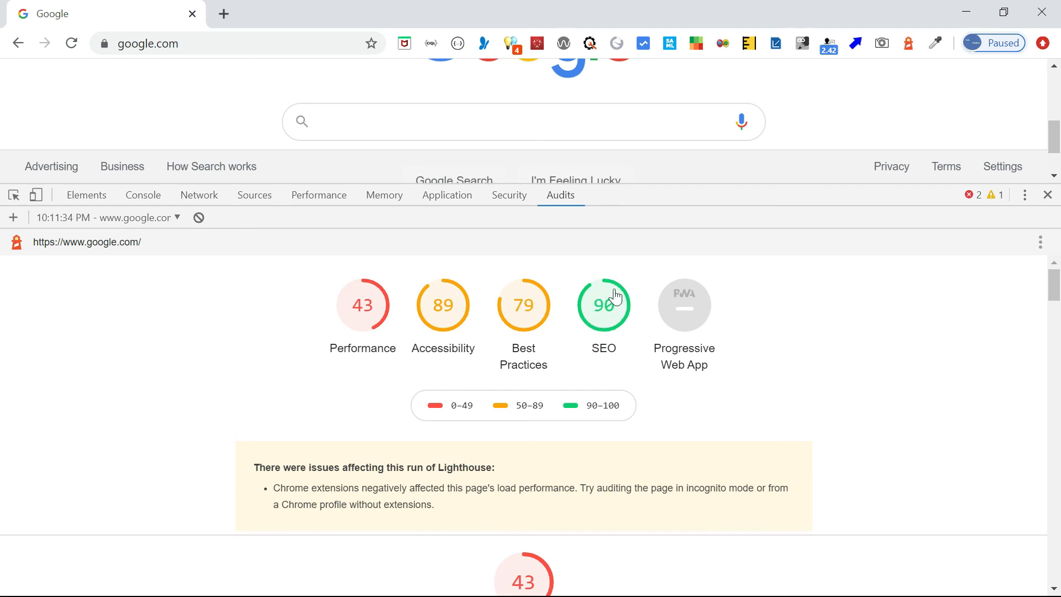
mouse_move(677, 307)
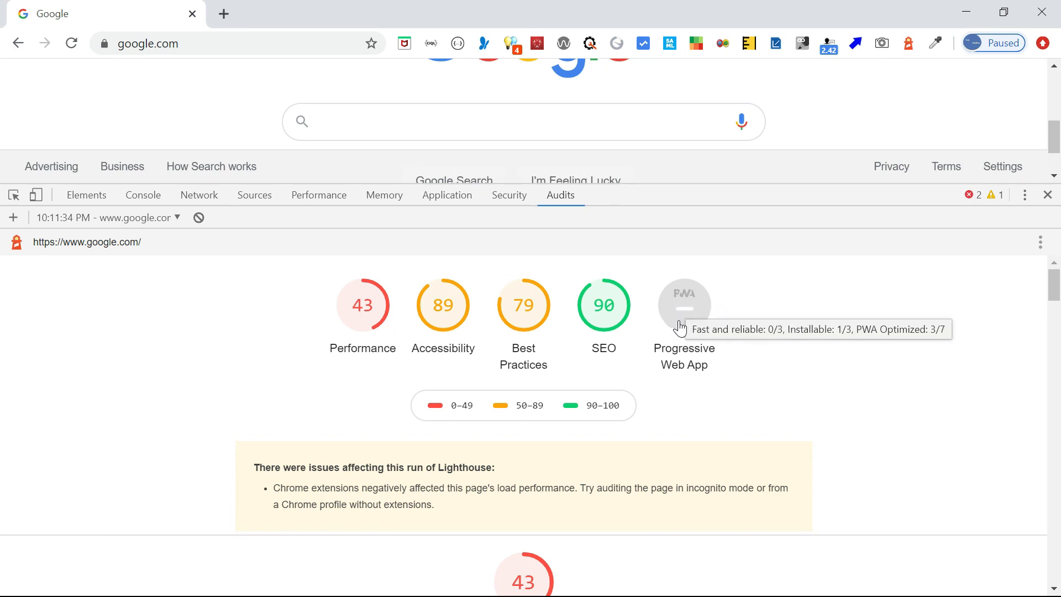
mouse_move(694, 312)
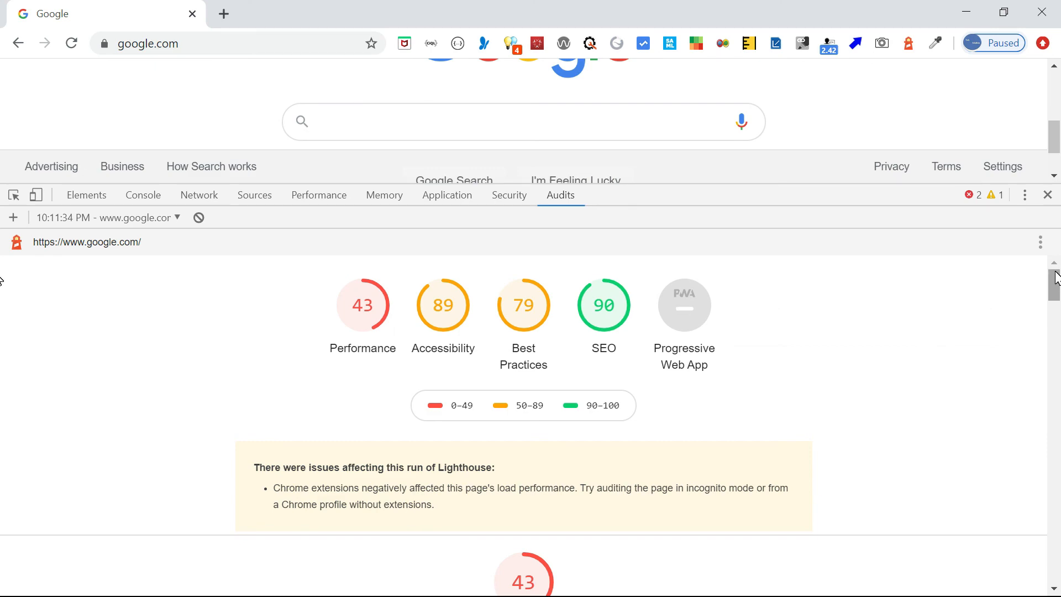
- Scroll through Performance metrics, Opportunities and Diagnostics (Time to Interactive 11.3 s, Preload key requests 3.06 s)
scroll(down, 3)
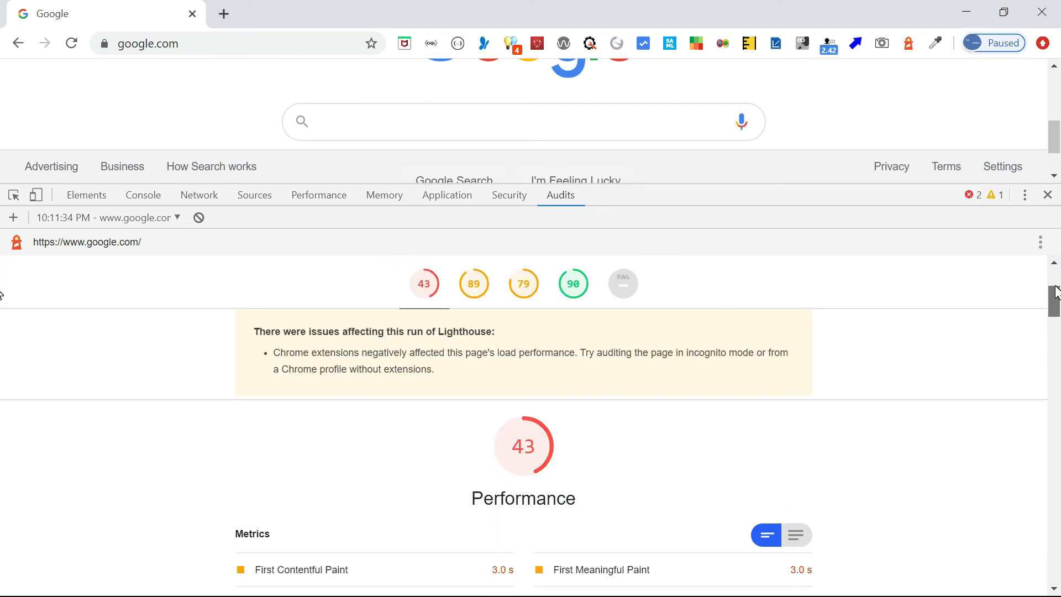
scroll(down, 3)
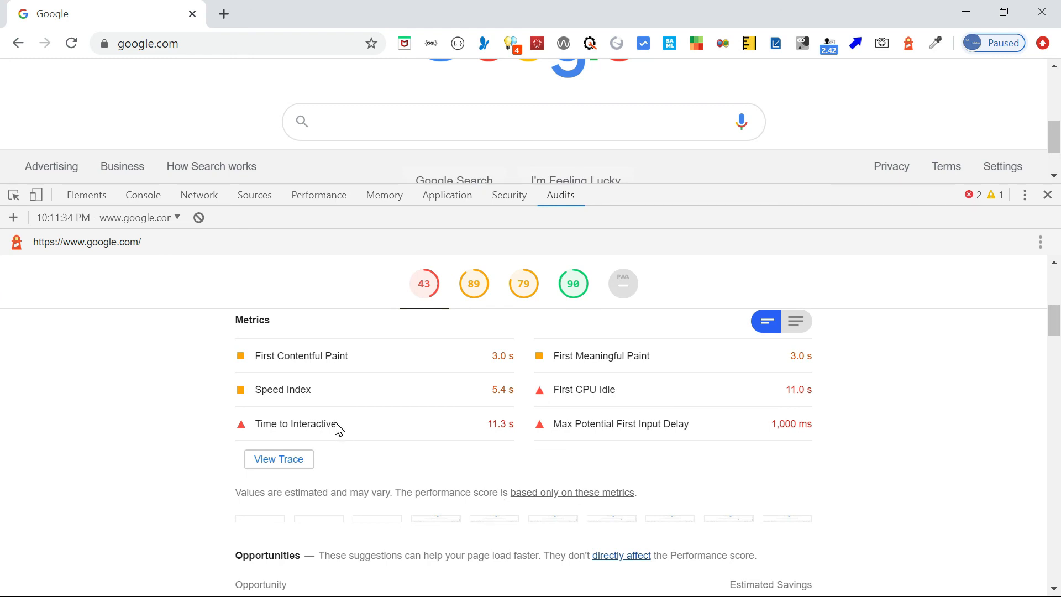
mouse_move(330, 367)
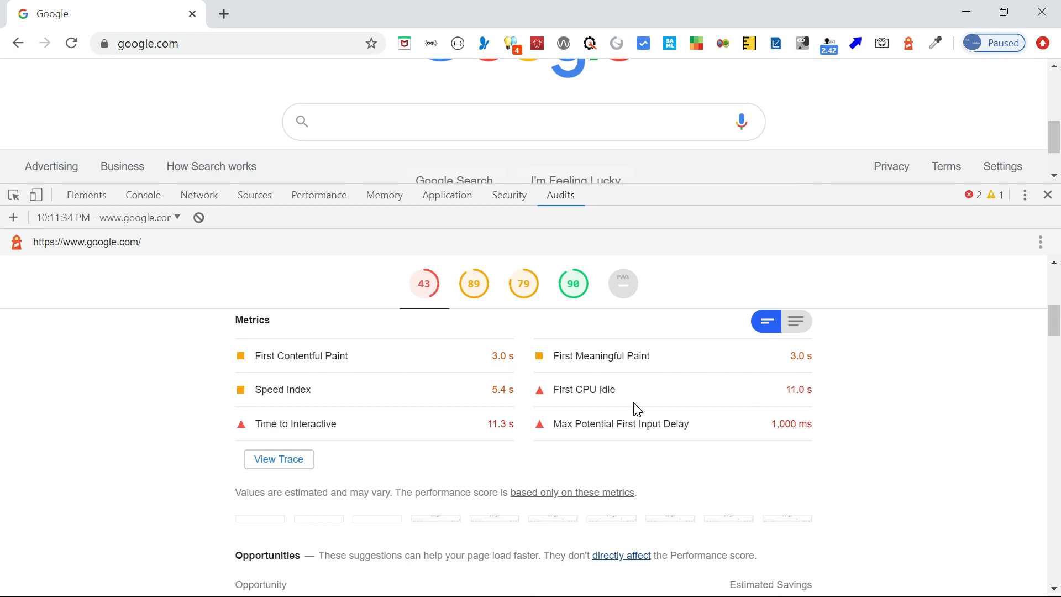
scroll(down, 3)
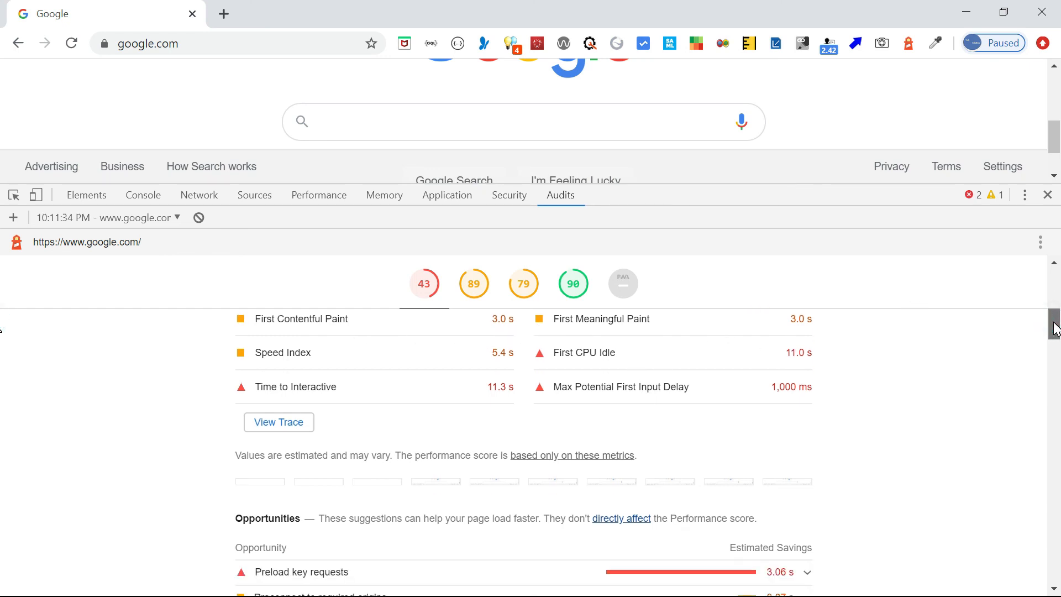
scroll(down, 3)
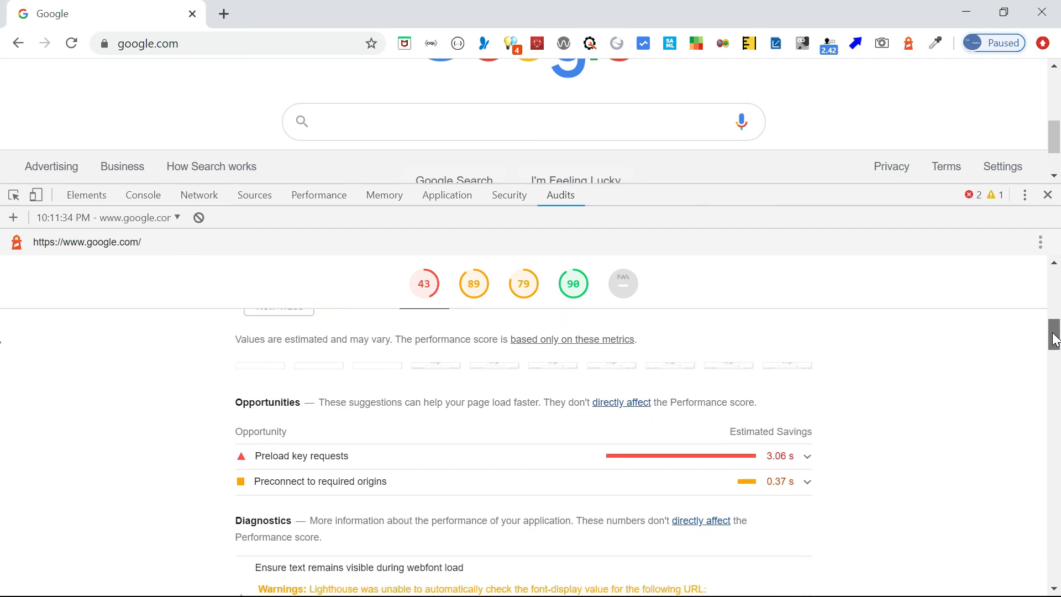
scroll(down, 3)
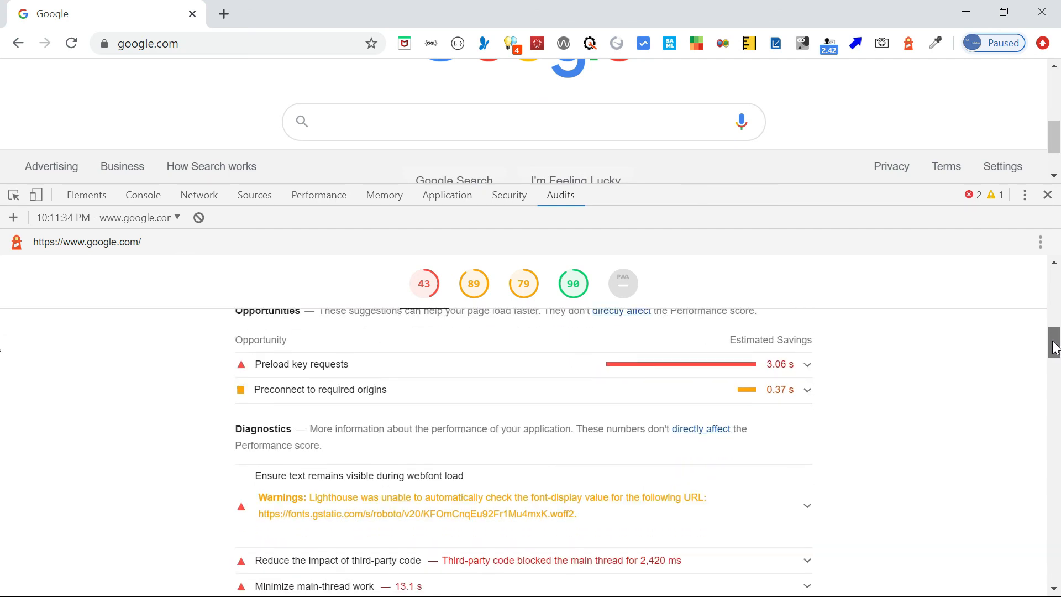
scroll(down, 3)
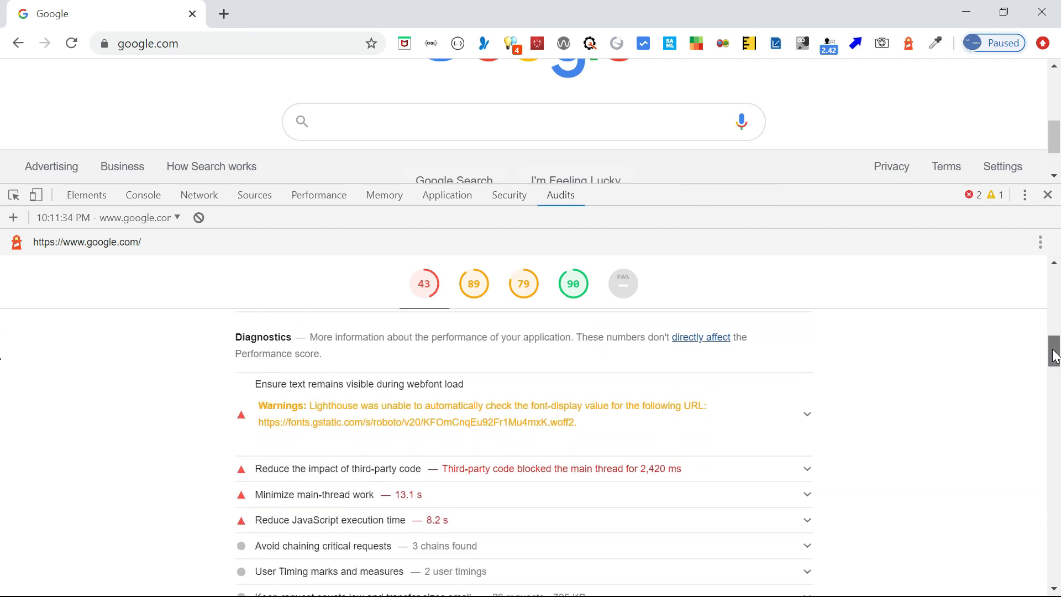
scroll(down, 3)
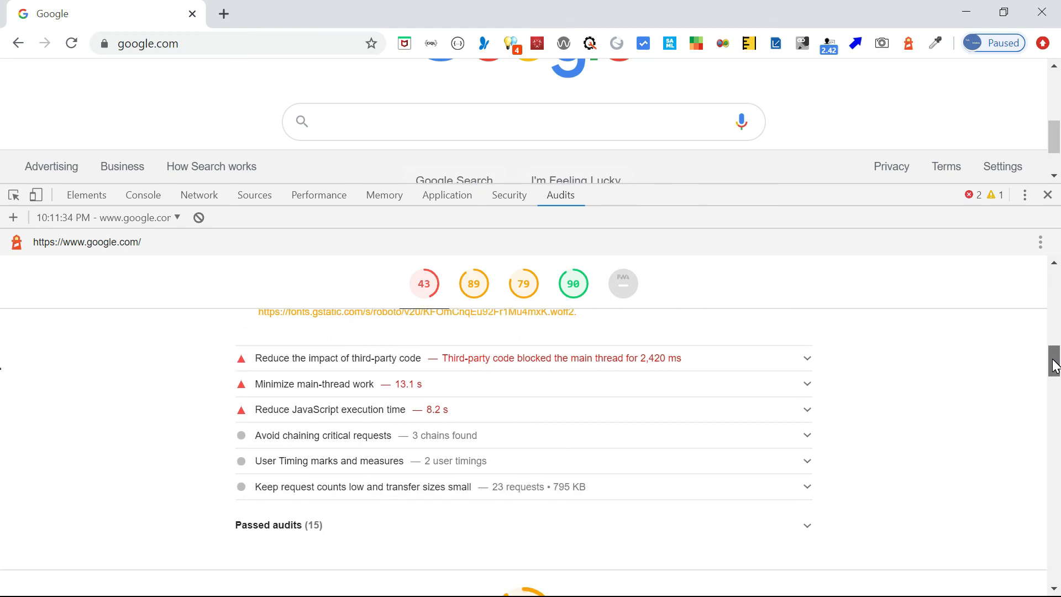
scroll(down, 3)
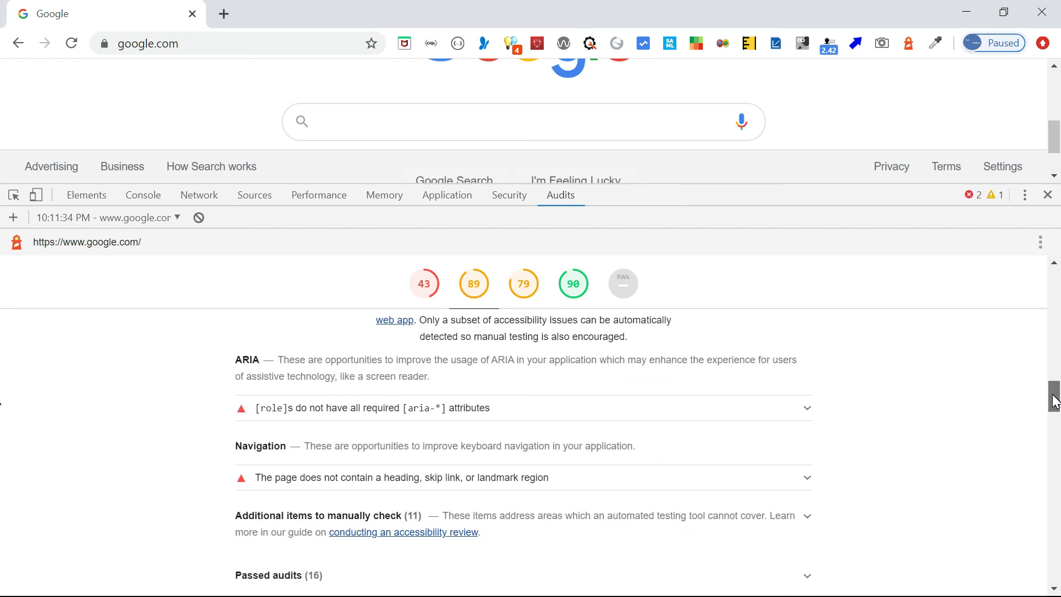
mouse_move(396, 486)
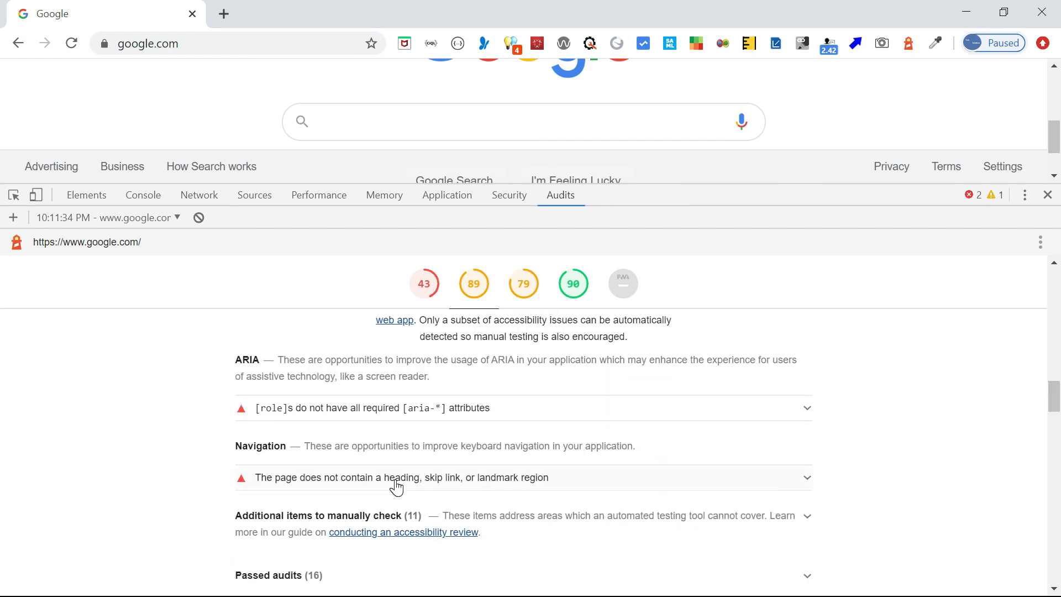
mouse_move(389, 427)
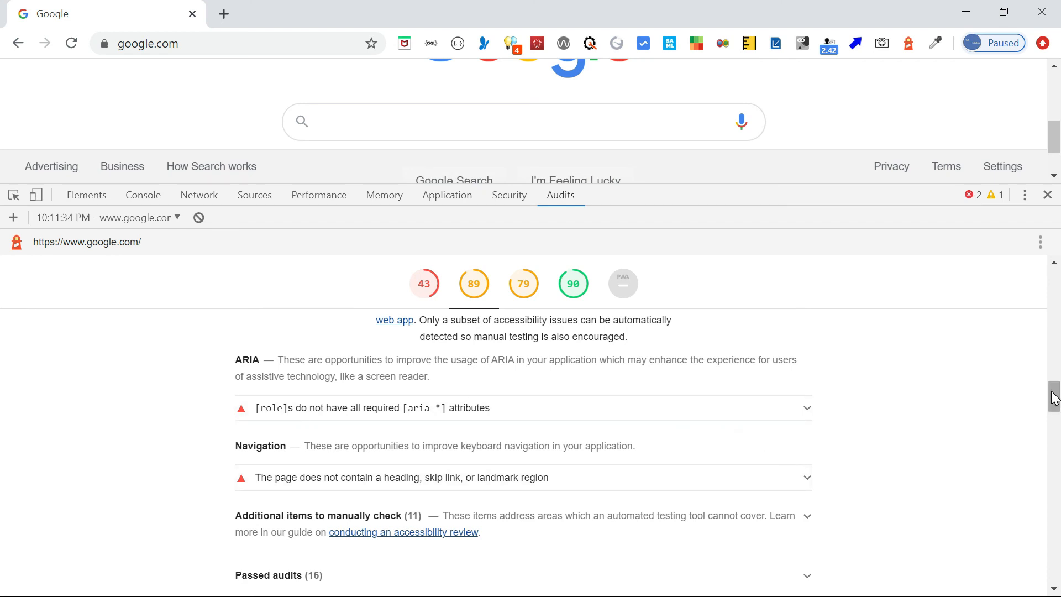
scroll(down, 3)
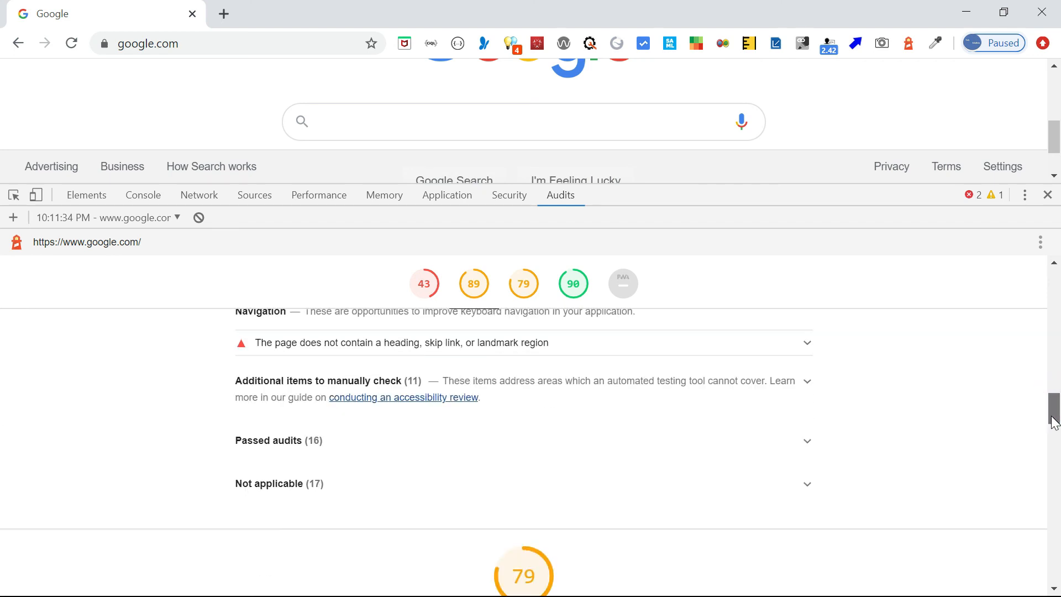
scroll(down, 3)
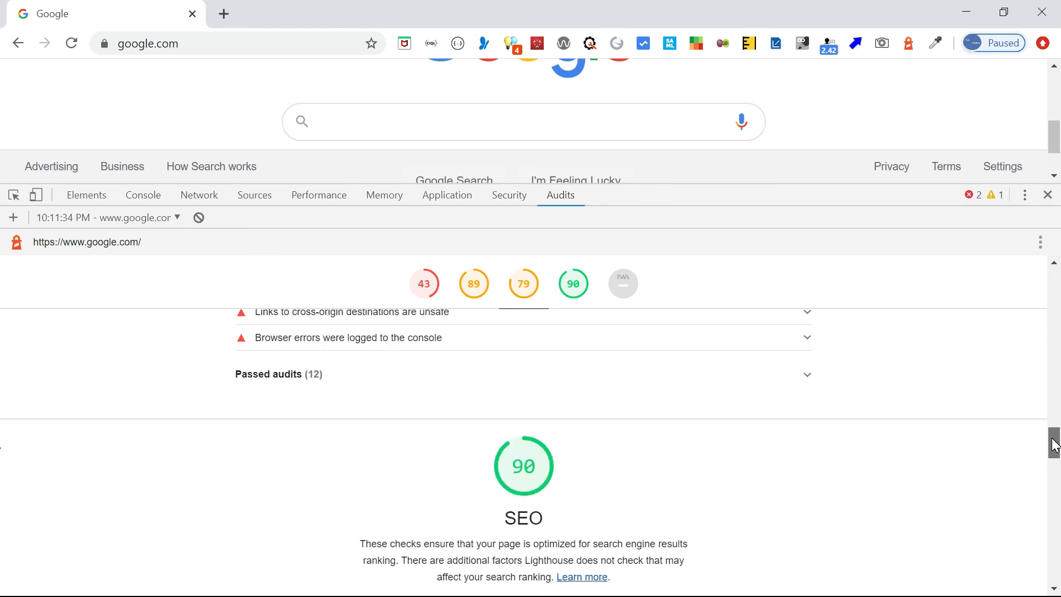
scroll(up, 3)
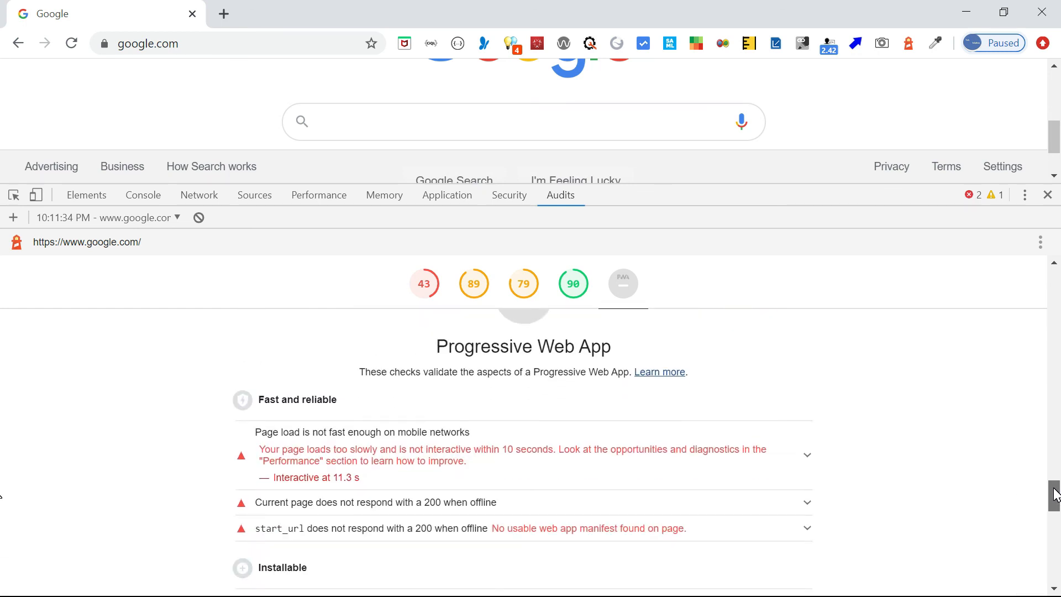
scroll(down, 3)
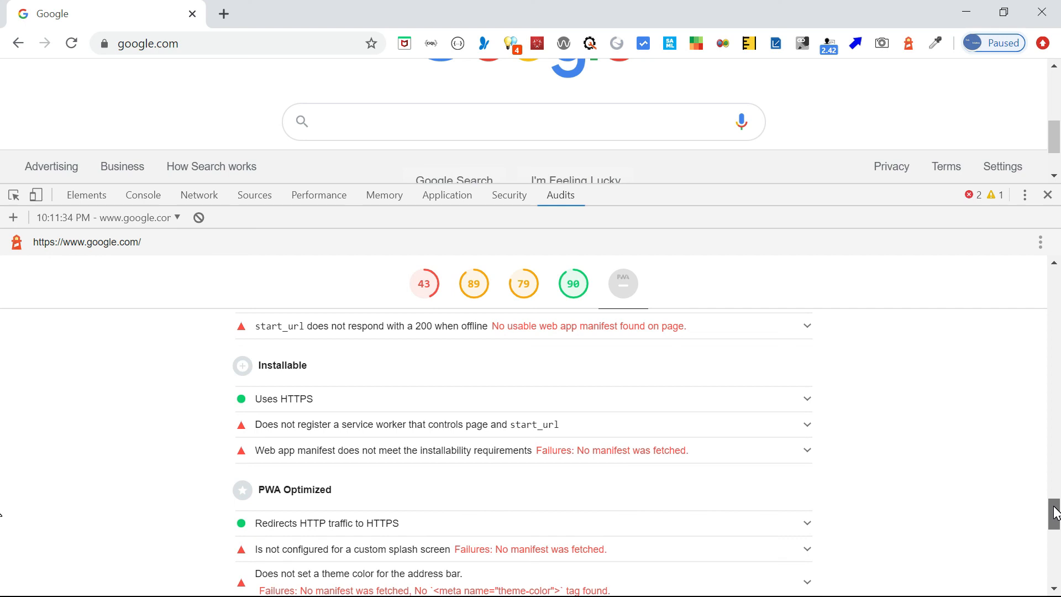
scroll(down, 3)
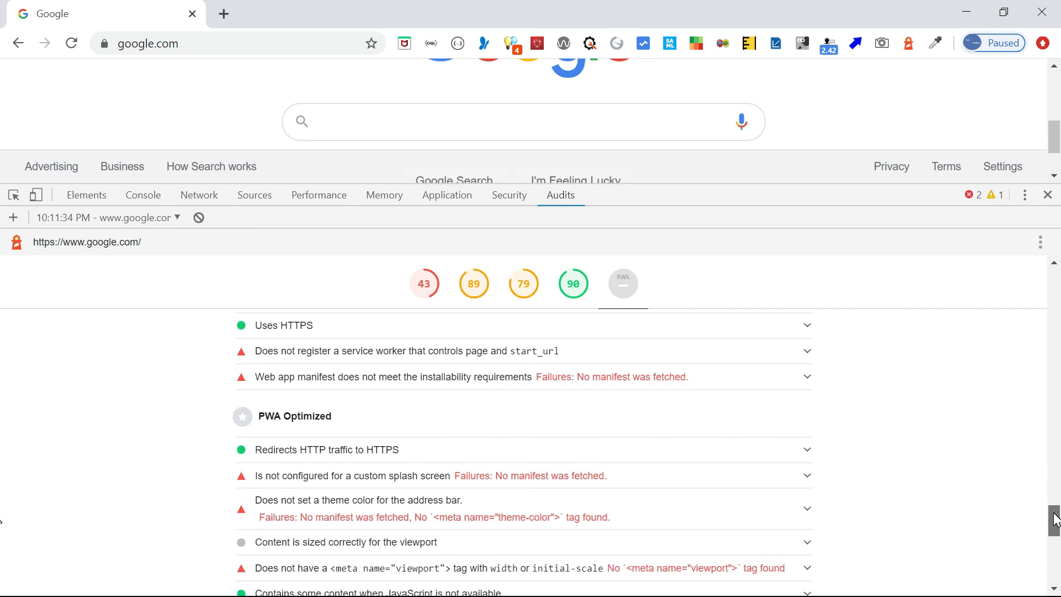
scroll(down, 3)
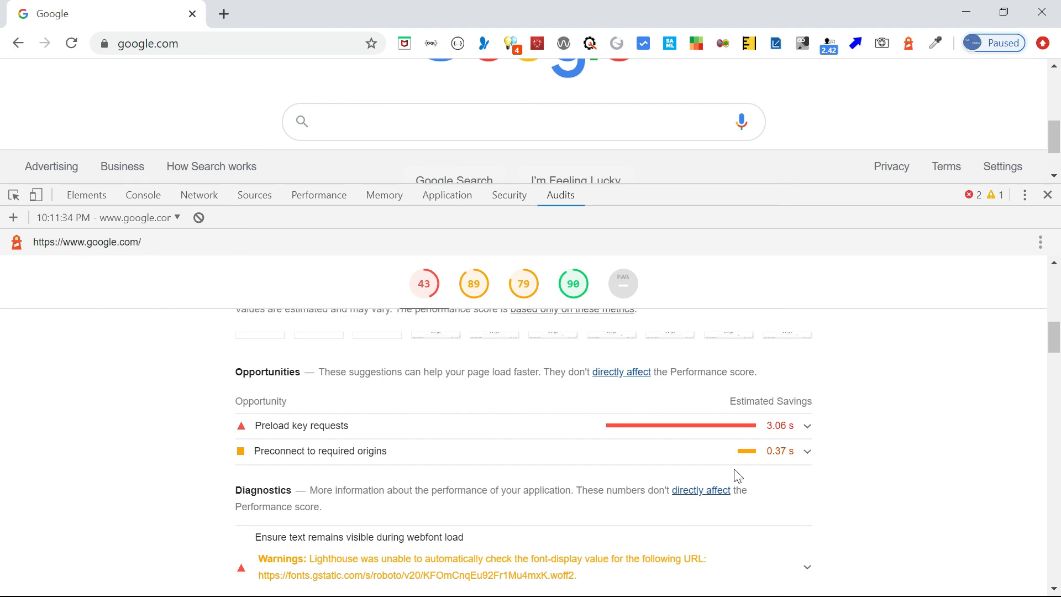
mouse_move(782, 432)
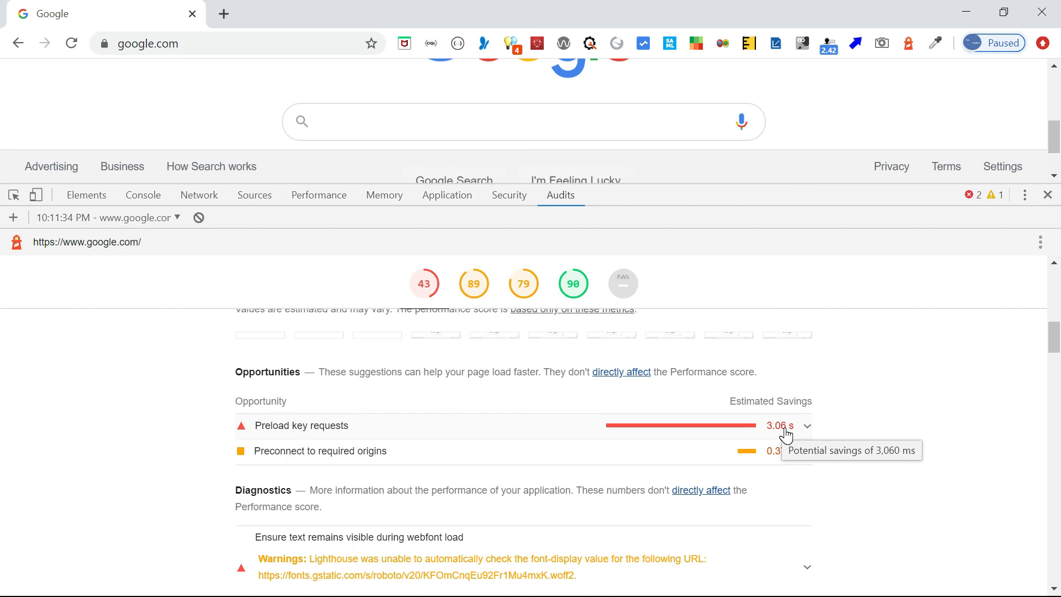
mouse_move(762, 567)
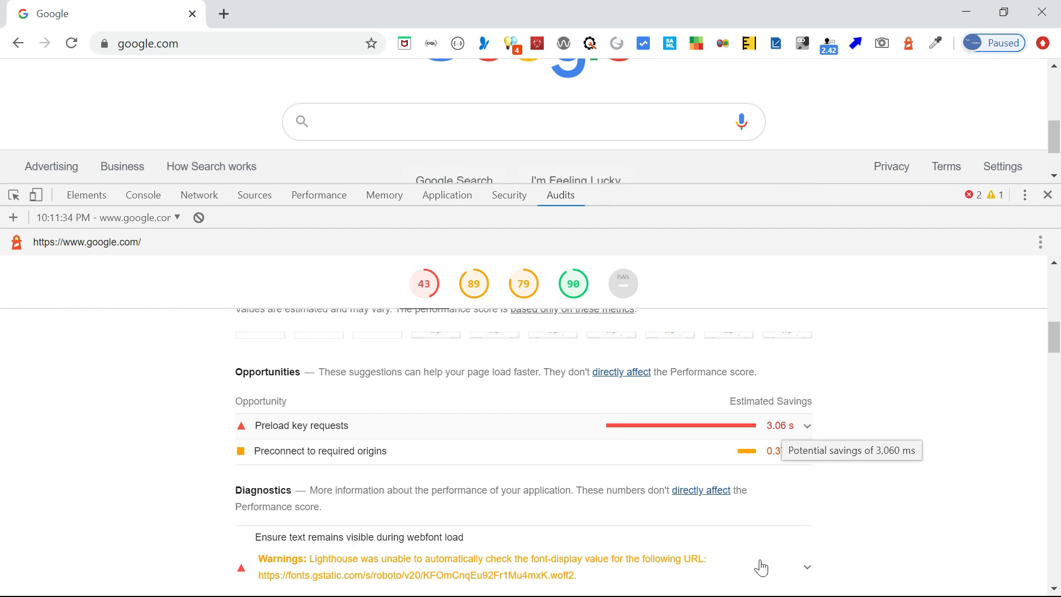
key(alt+tab)
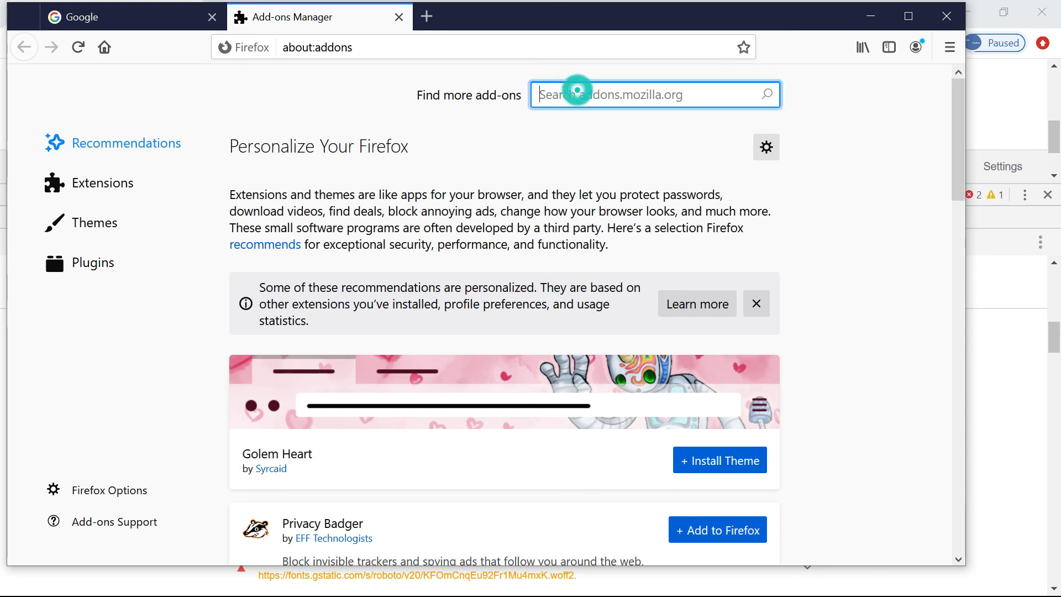
- Search add-ons for 'lighthouse' and open the Google Lighthouse extension listing
text(lighth)
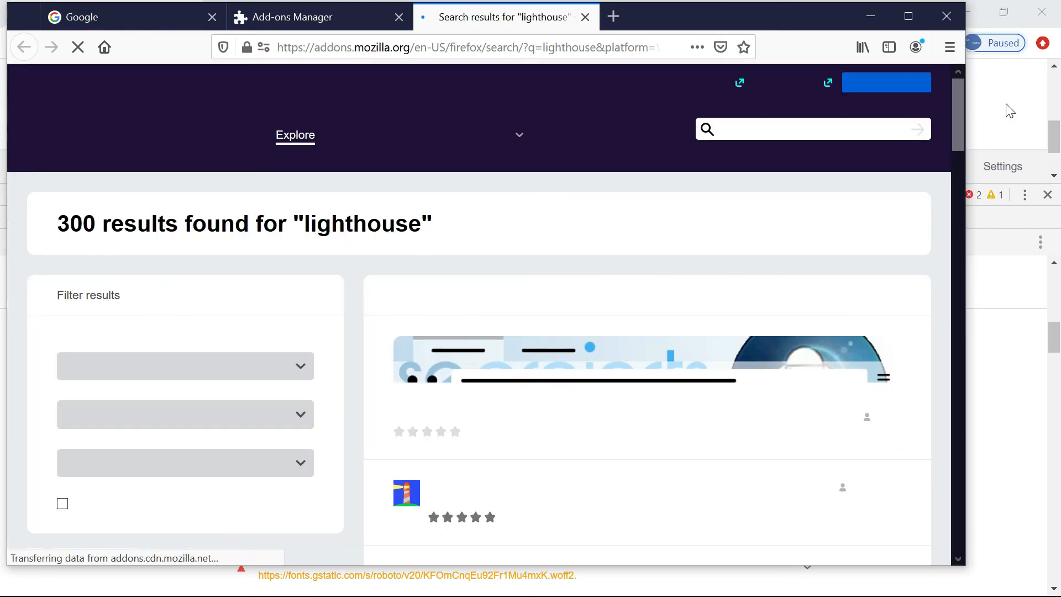
scroll(down, 3)
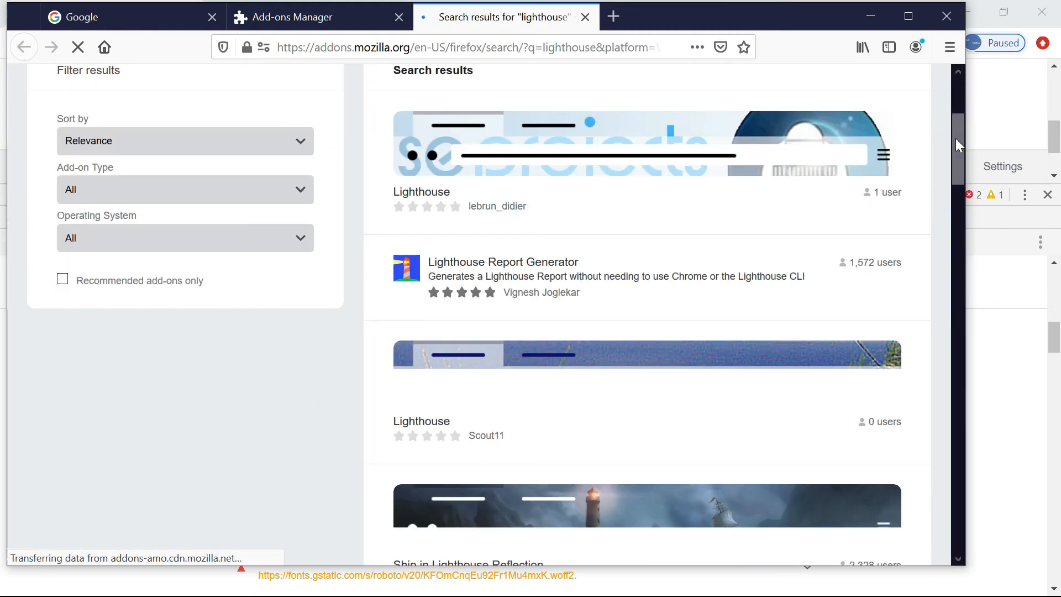
scroll(down, 3)
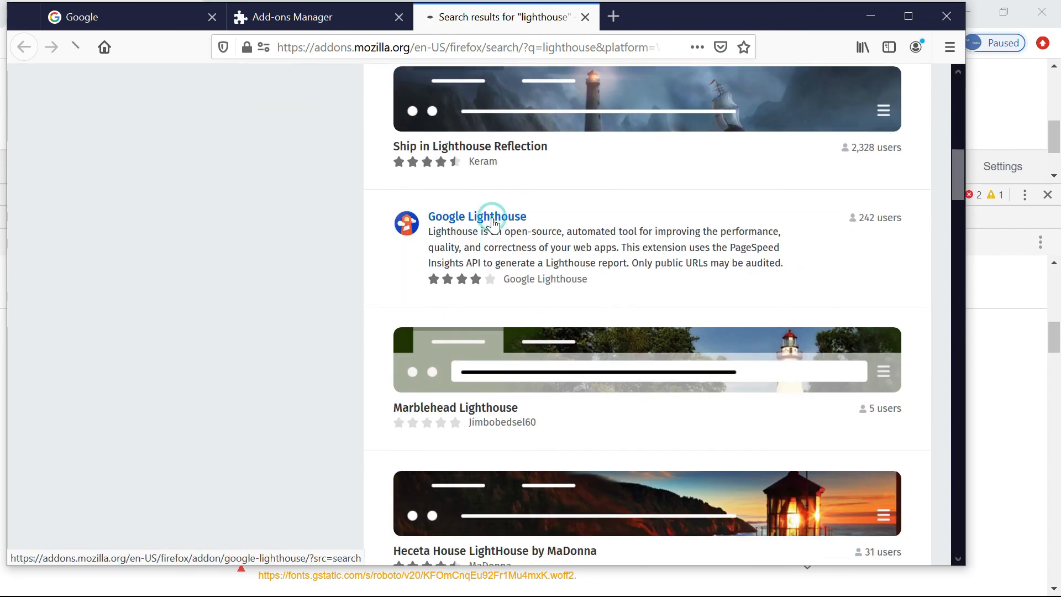
click(476, 215)
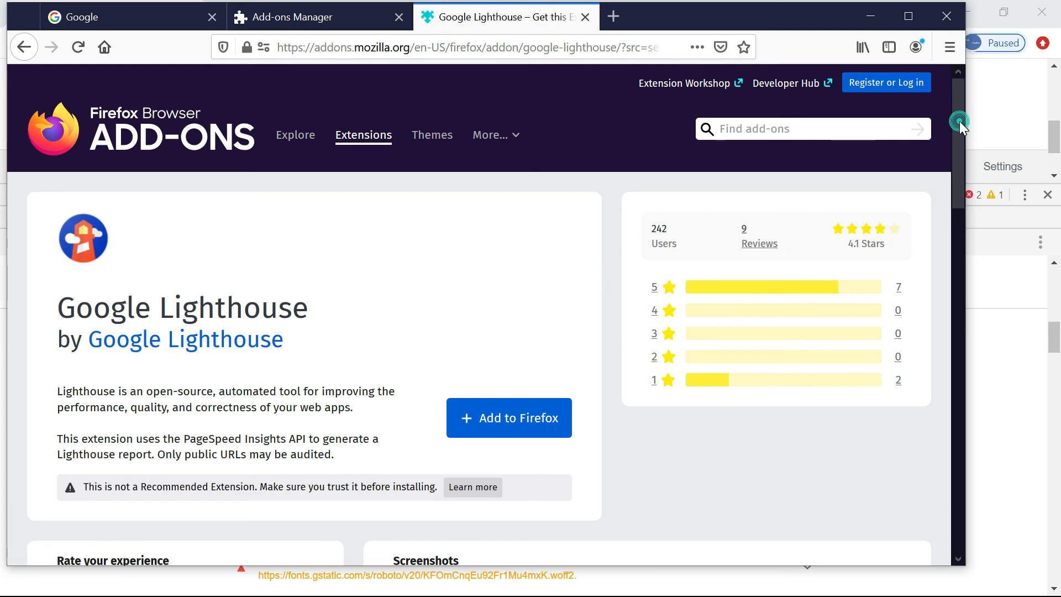
- Add Google Lighthouse to Firefox, confirming the permission prompt and dismissing the notice
scroll(down, 3)
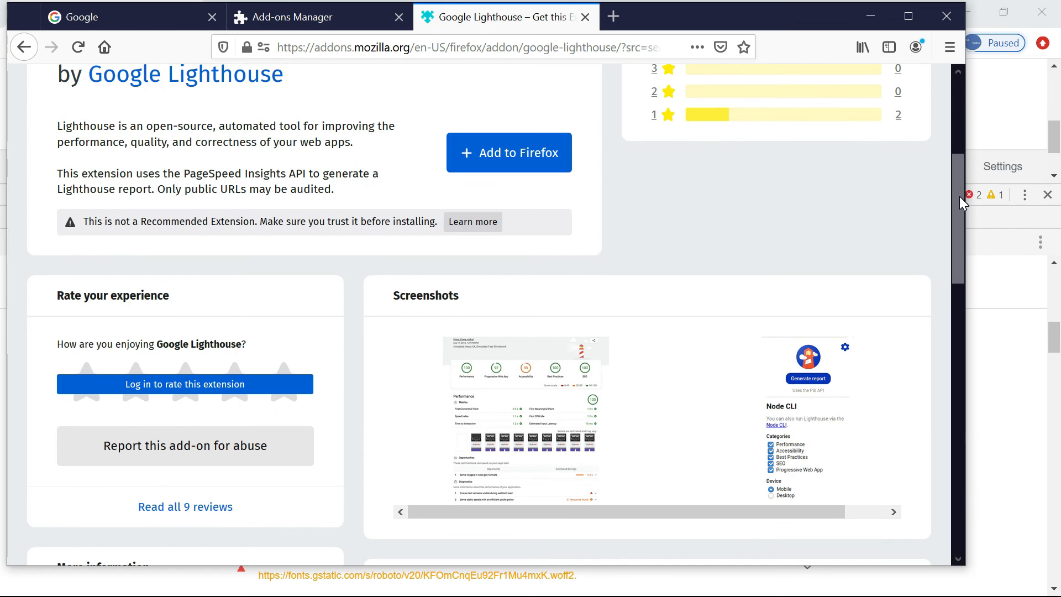
click(508, 152)
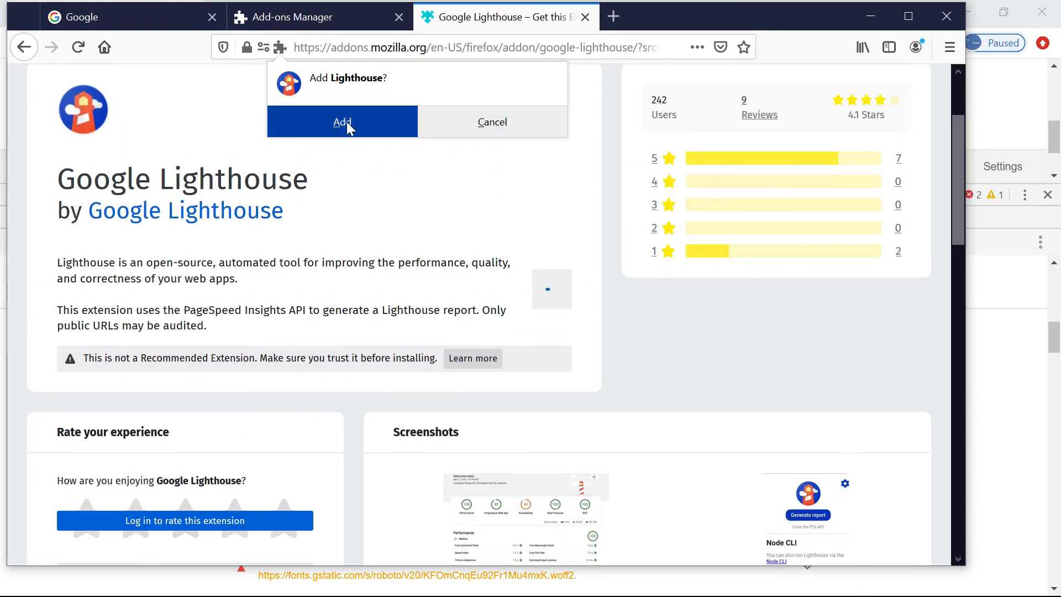
click(343, 122)
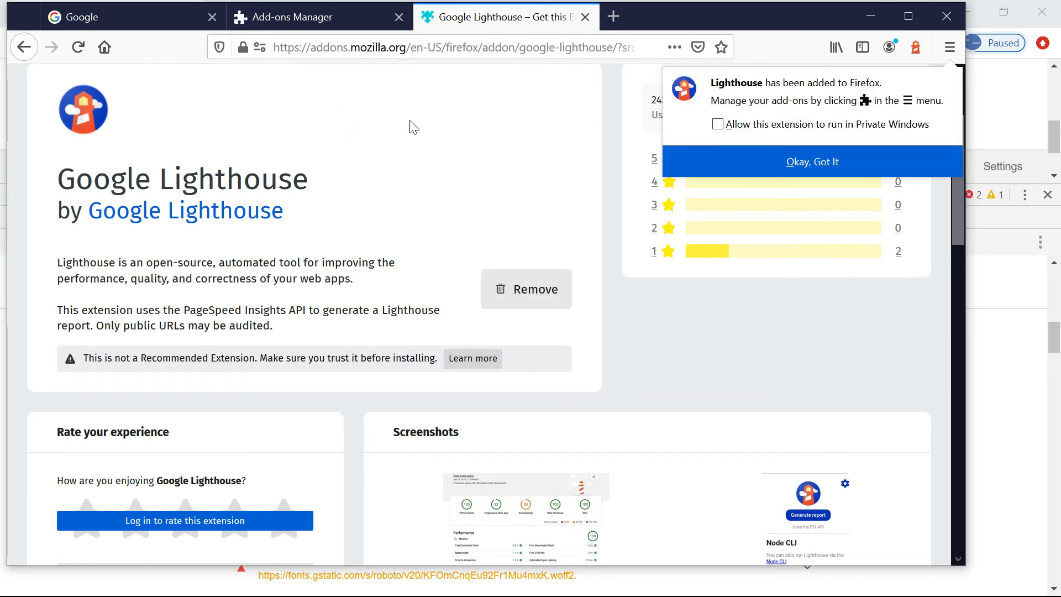
mouse_move(812, 161)
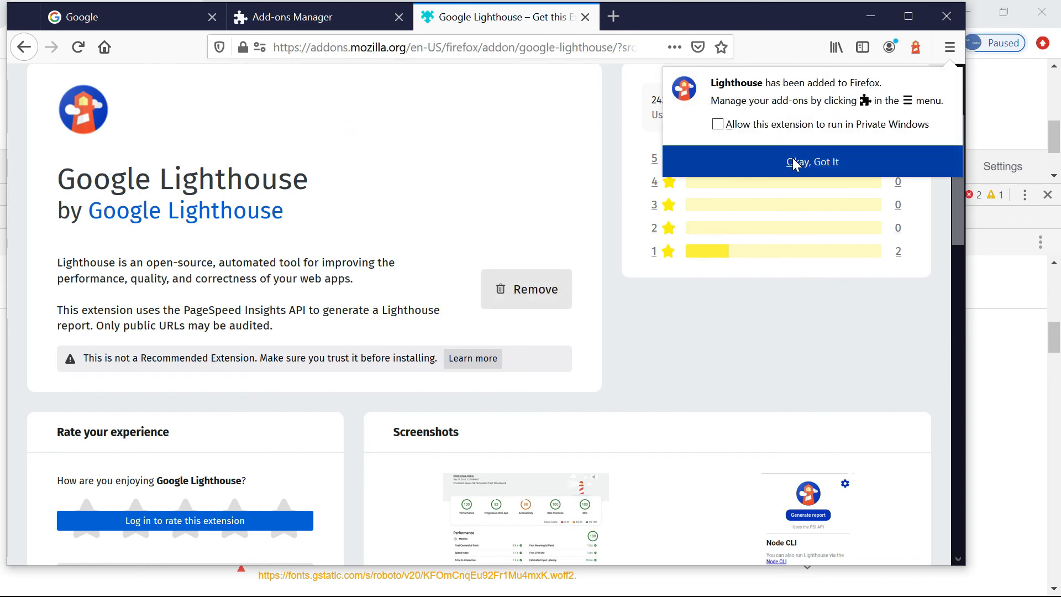
click(811, 161)
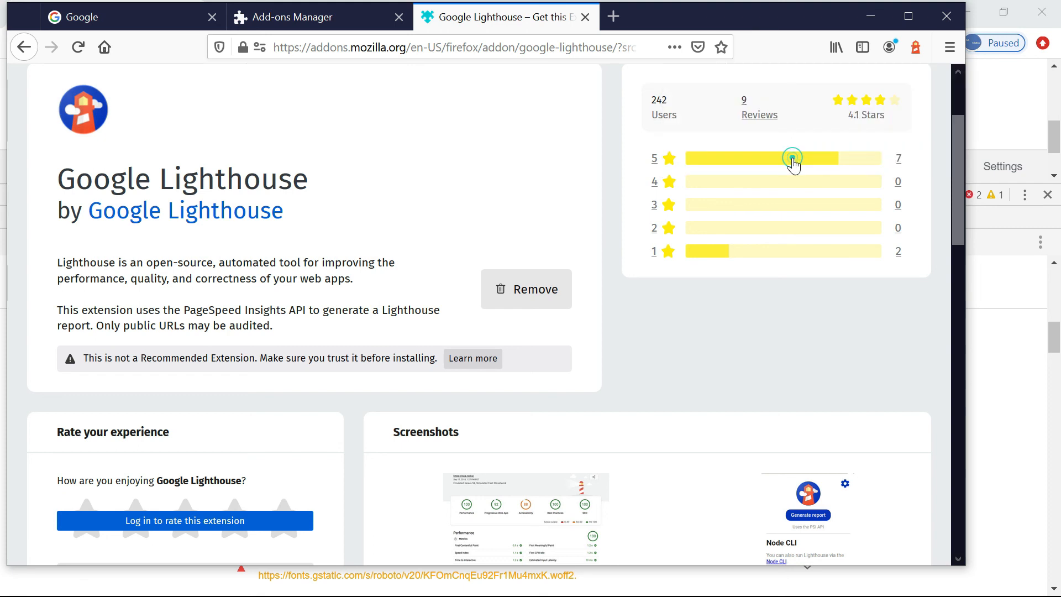
mouse_move(564, 118)
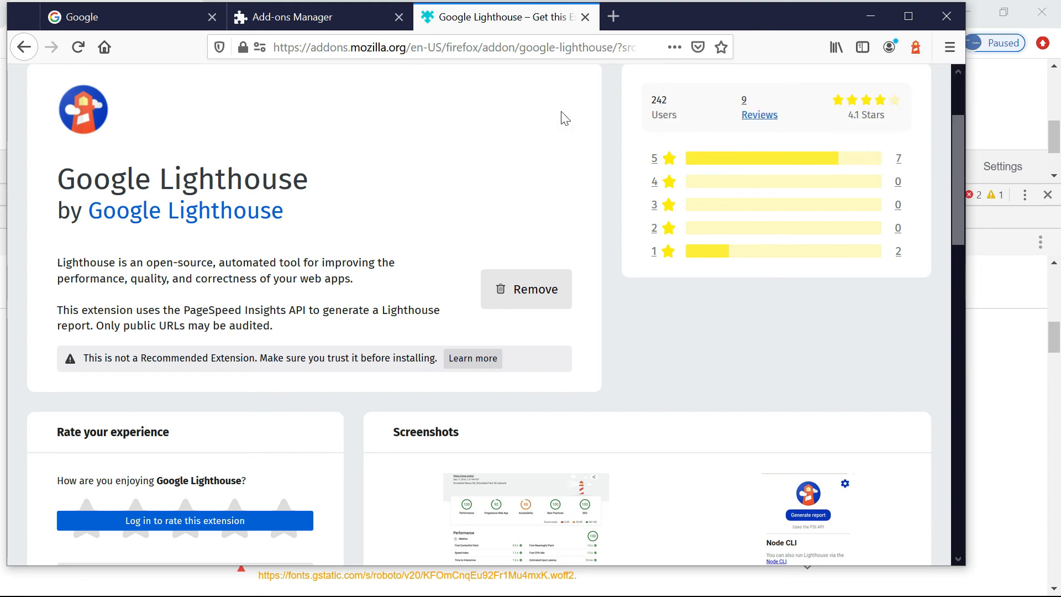
- From the Google tab, generate a Lighthouse report via the extension (Performance 93, Accessibility 86, Best Practices 85, SEO 92)
click(128, 17)
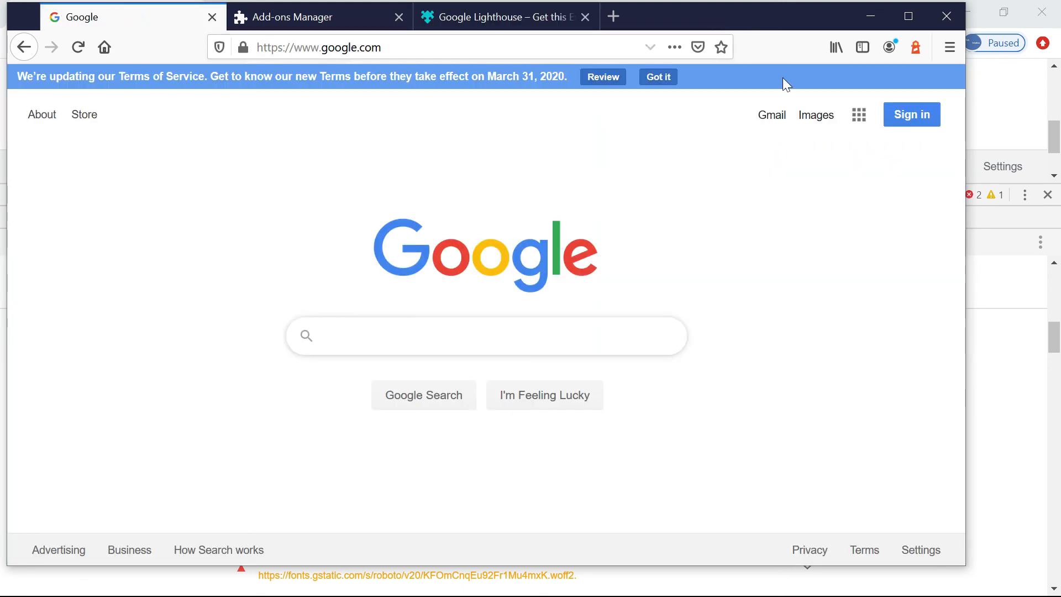
click(487, 336)
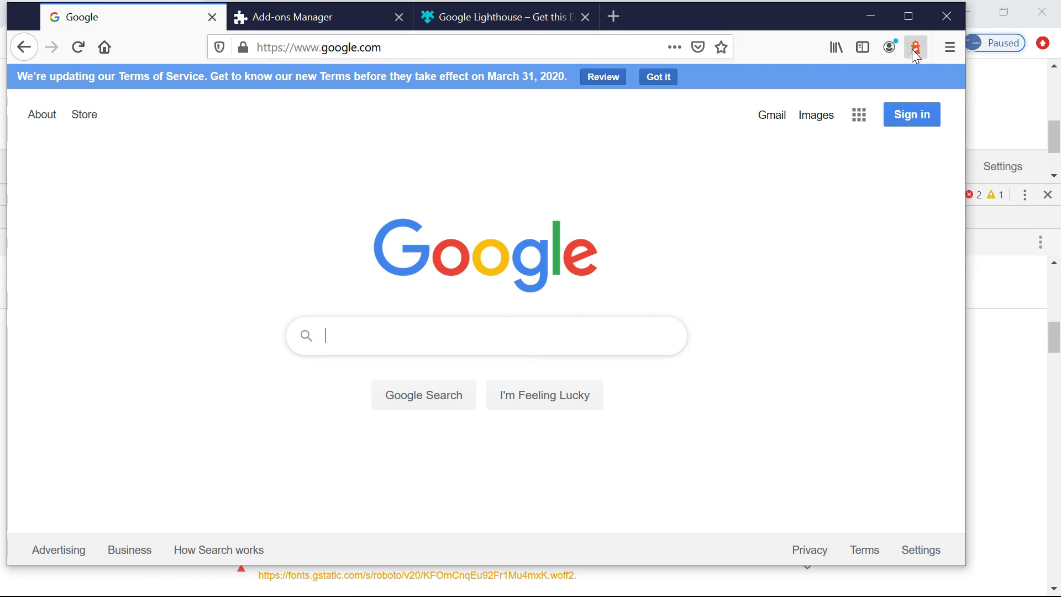
click(915, 47)
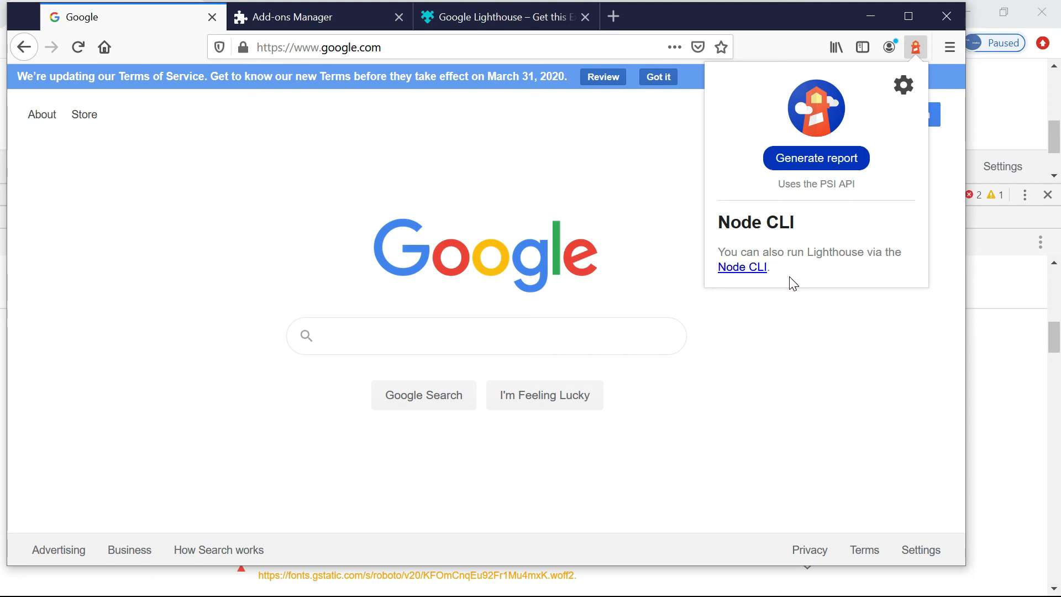
mouse_move(816, 158)
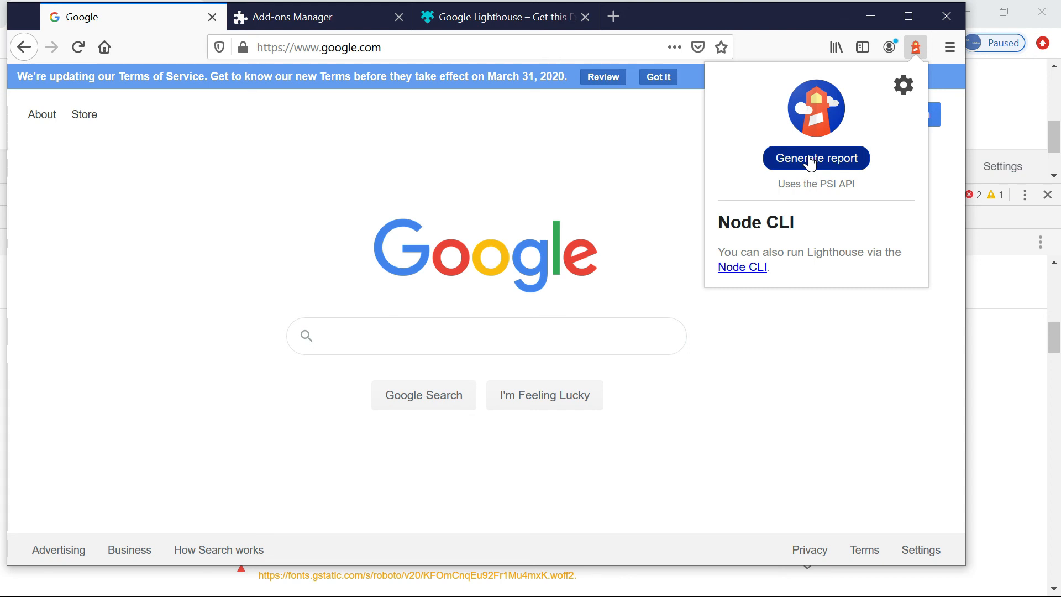
click(816, 158)
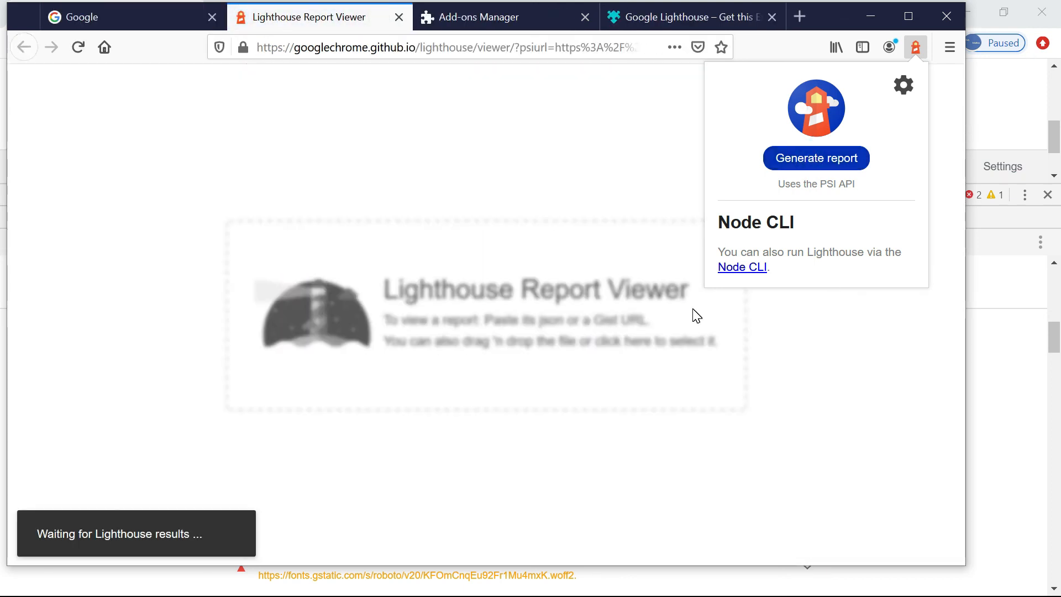
mouse_move(605, 338)
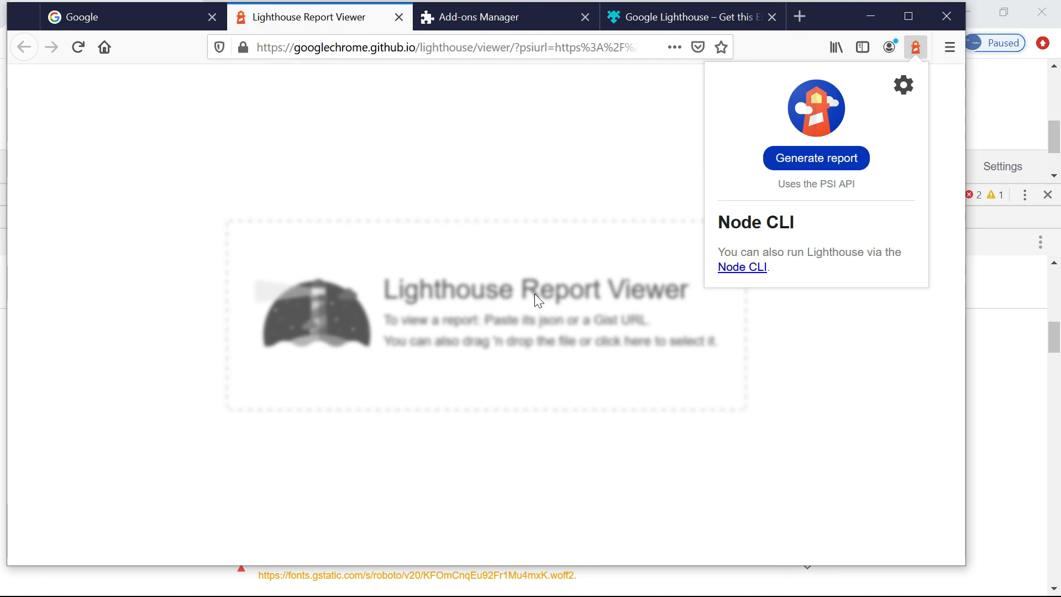
click(815, 158)
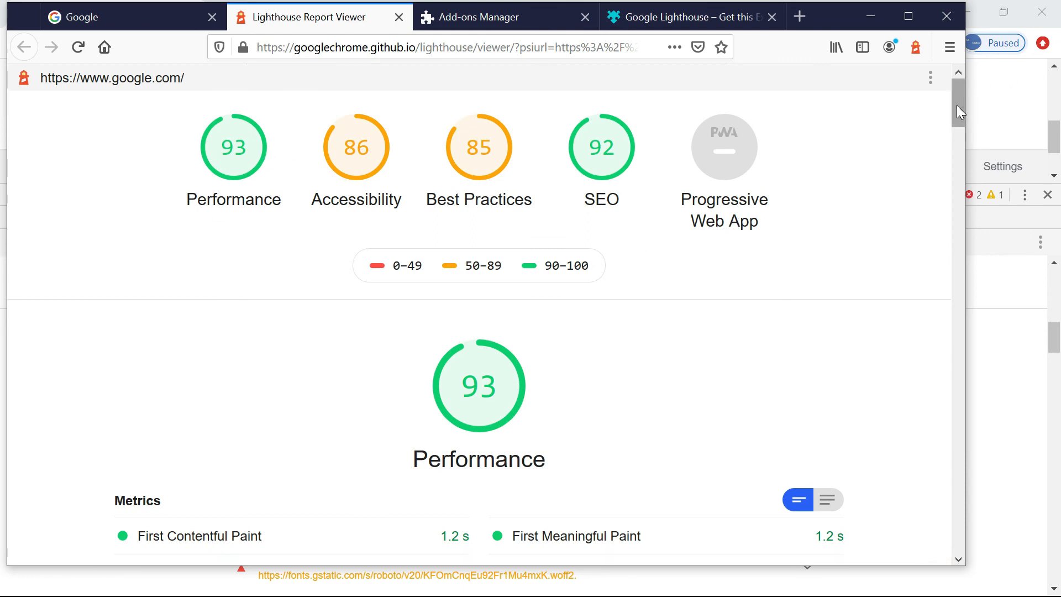
- Scroll the Report Viewer diagnostics, jump to Best Practices and SEO, and reopen the extension panel
scroll(down, 3)
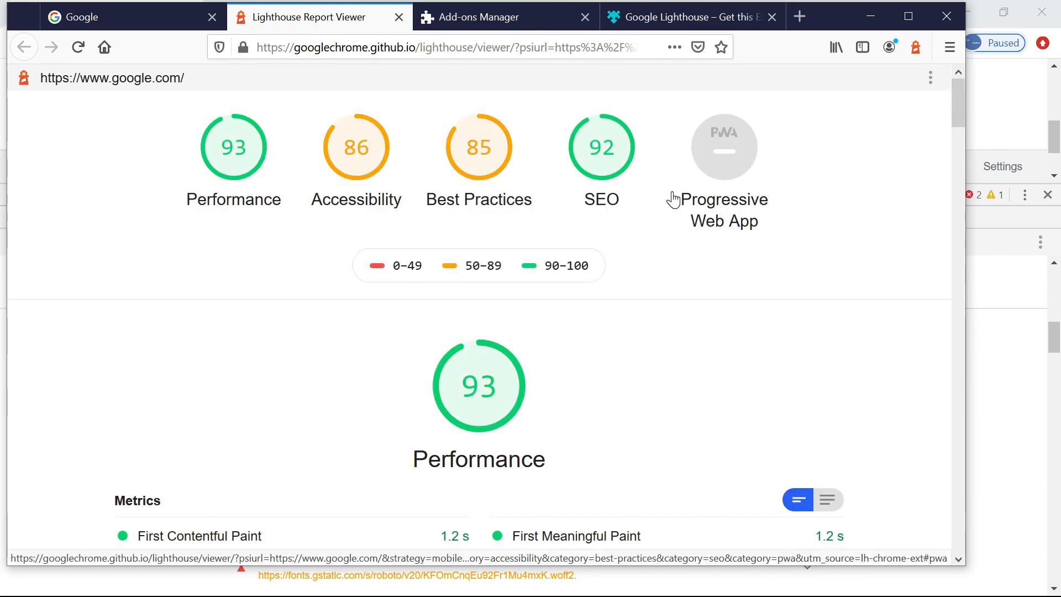
scroll(down, 3)
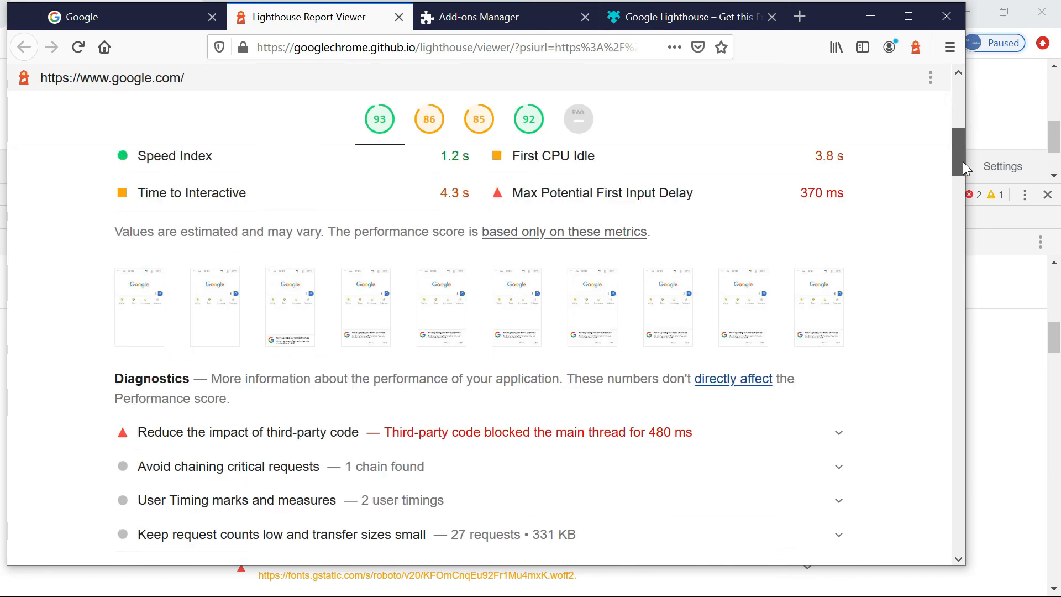
scroll(down, 3)
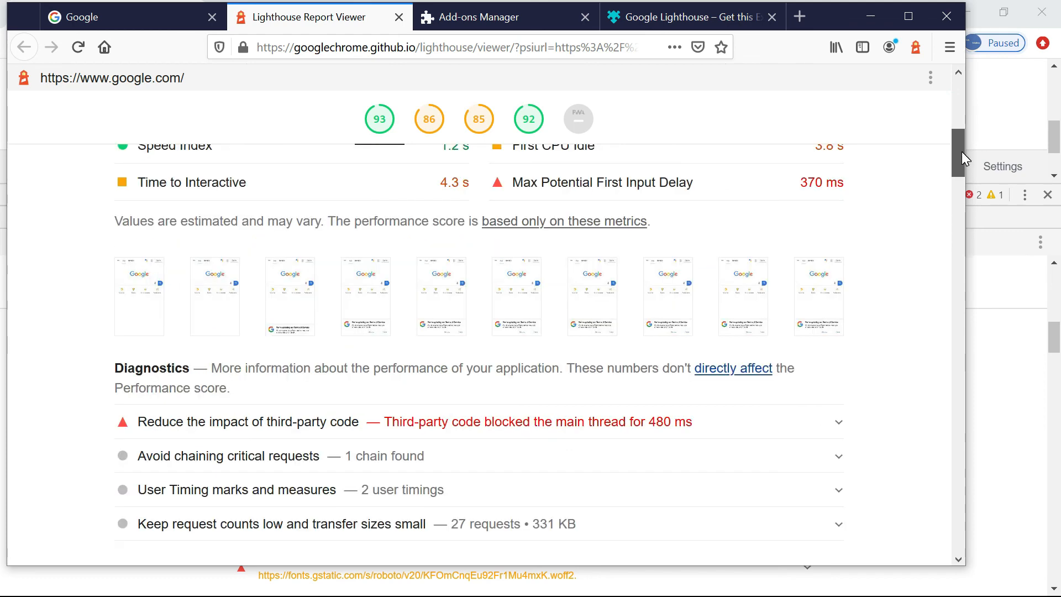
click(478, 118)
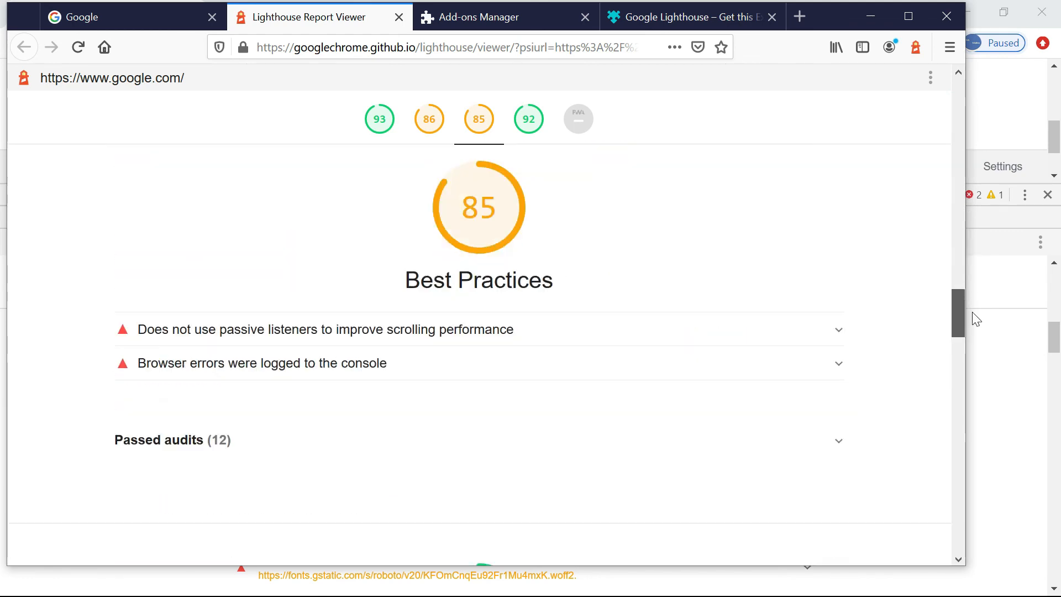
click(528, 119)
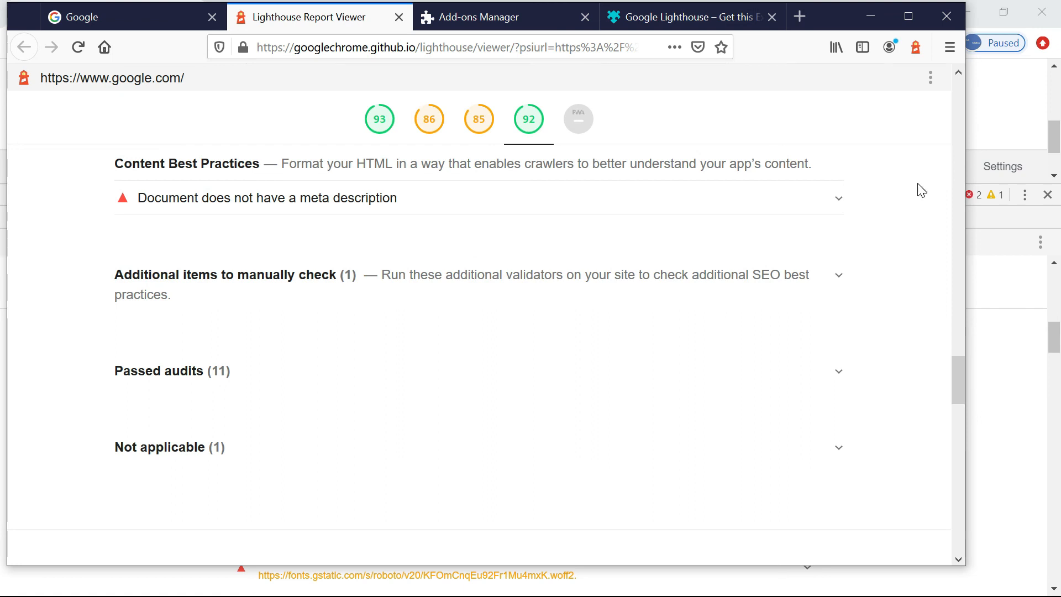
click(914, 46)
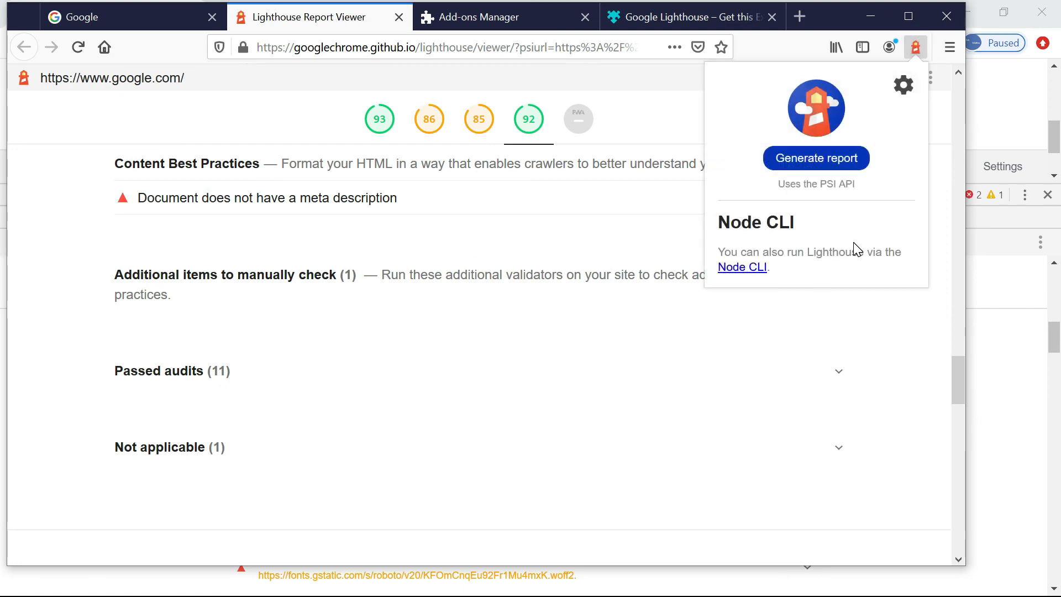
- Follow the Node CLI link to the Lighthouse GitHub README and read its CLI options and output examples
click(742, 267)
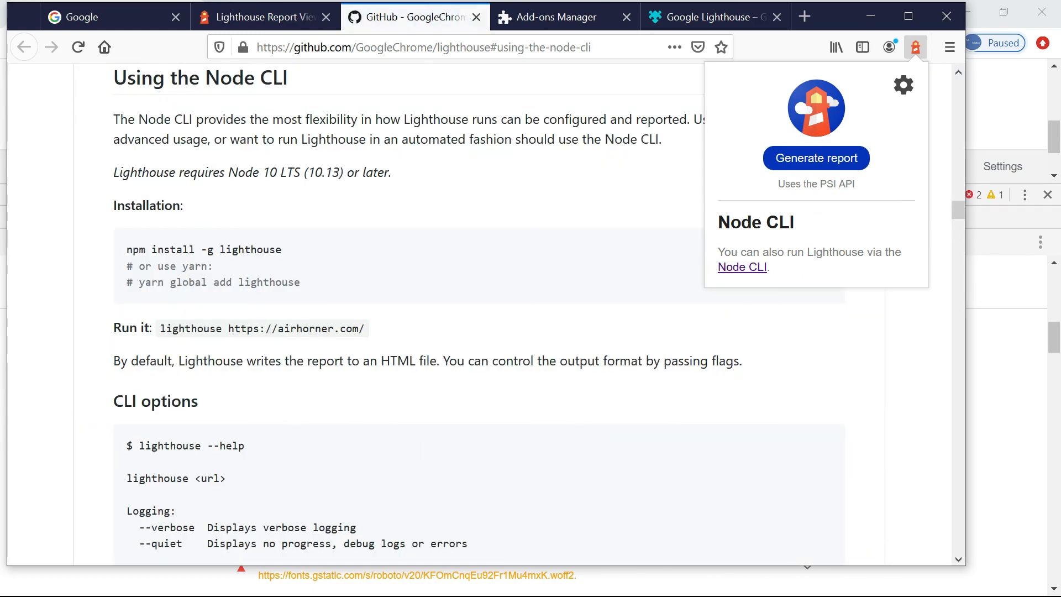
double_click(169, 445)
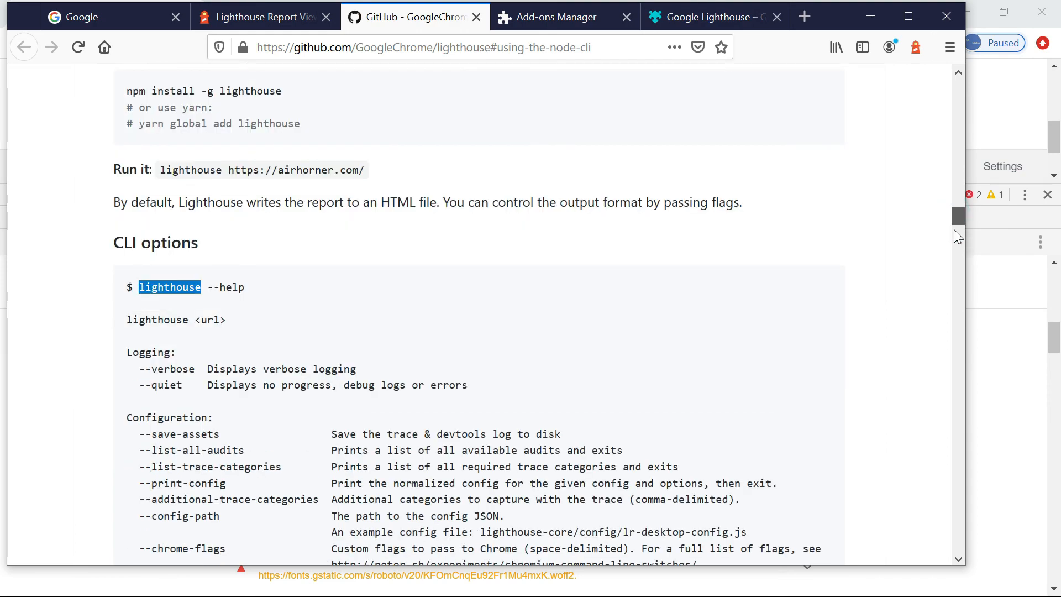
scroll(down, 3)
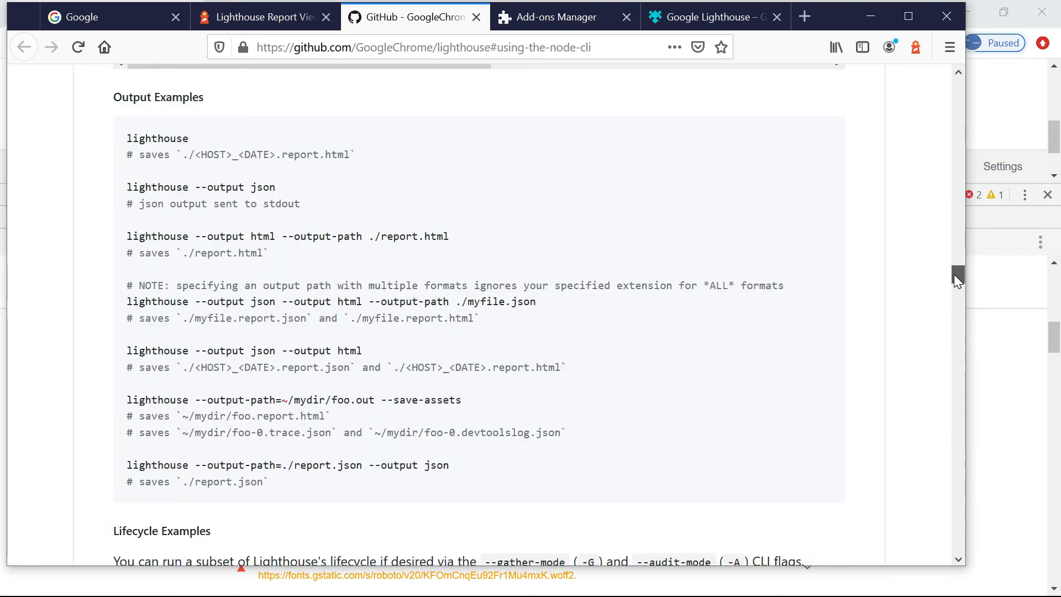